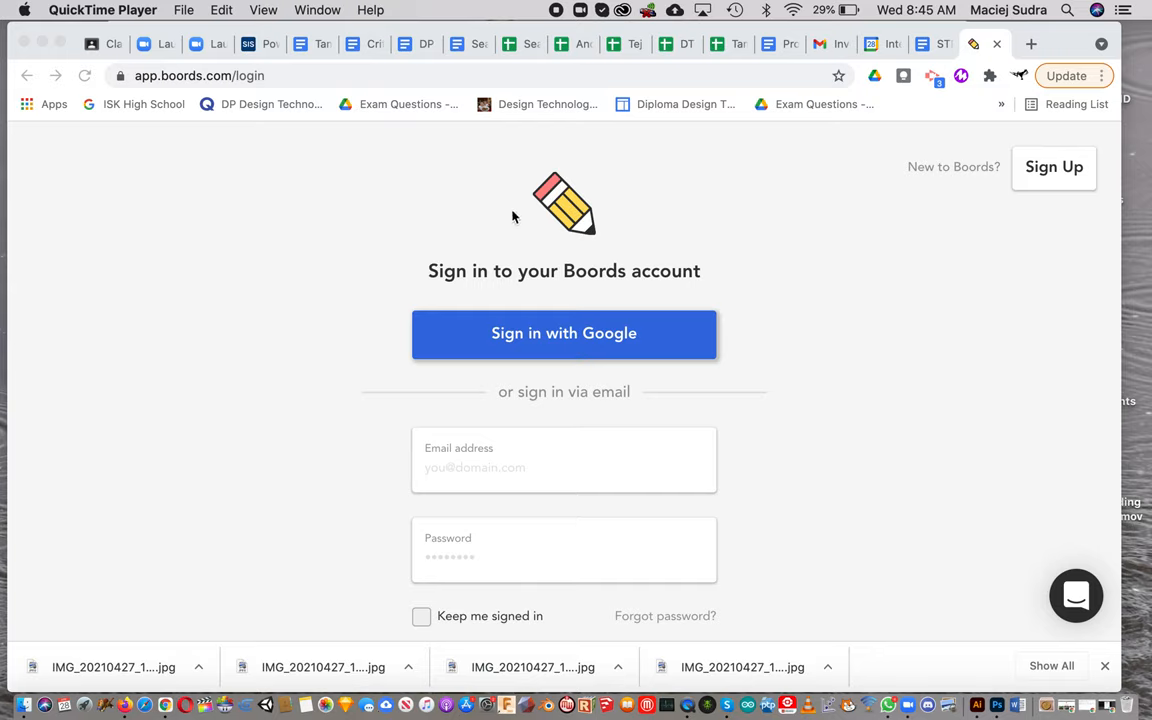
mouse_move(530, 253)
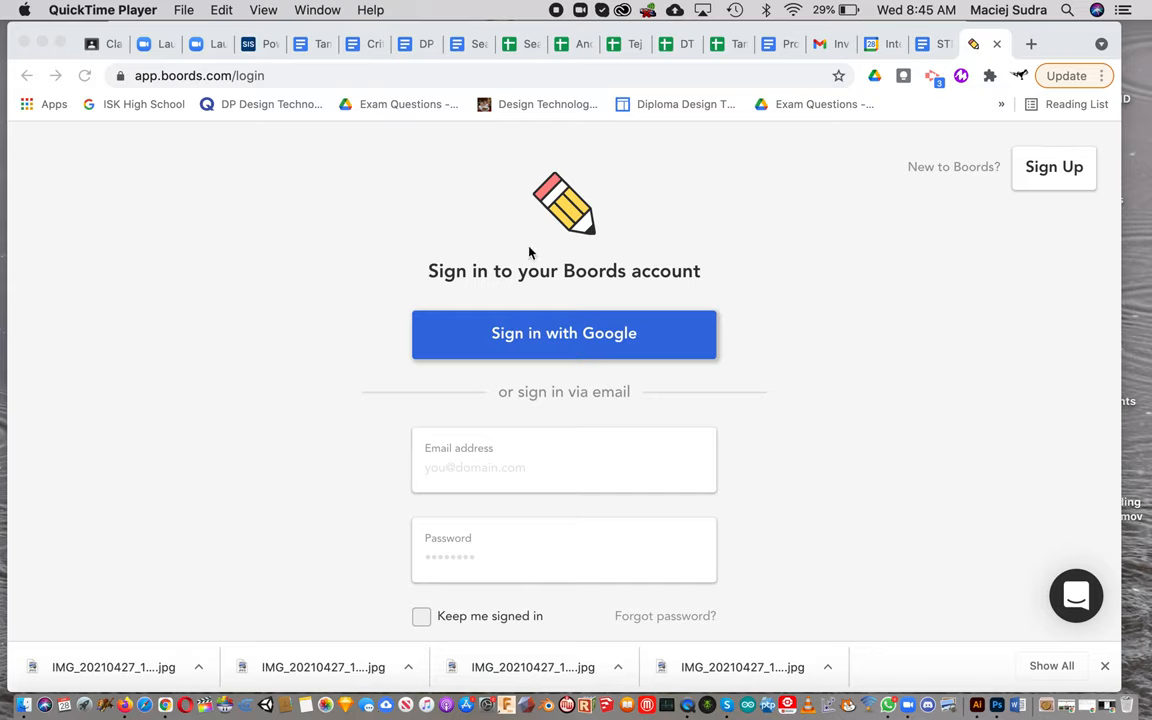
Step: Sign in to Boords using a Google account to reach the project dashboard
click(563, 333)
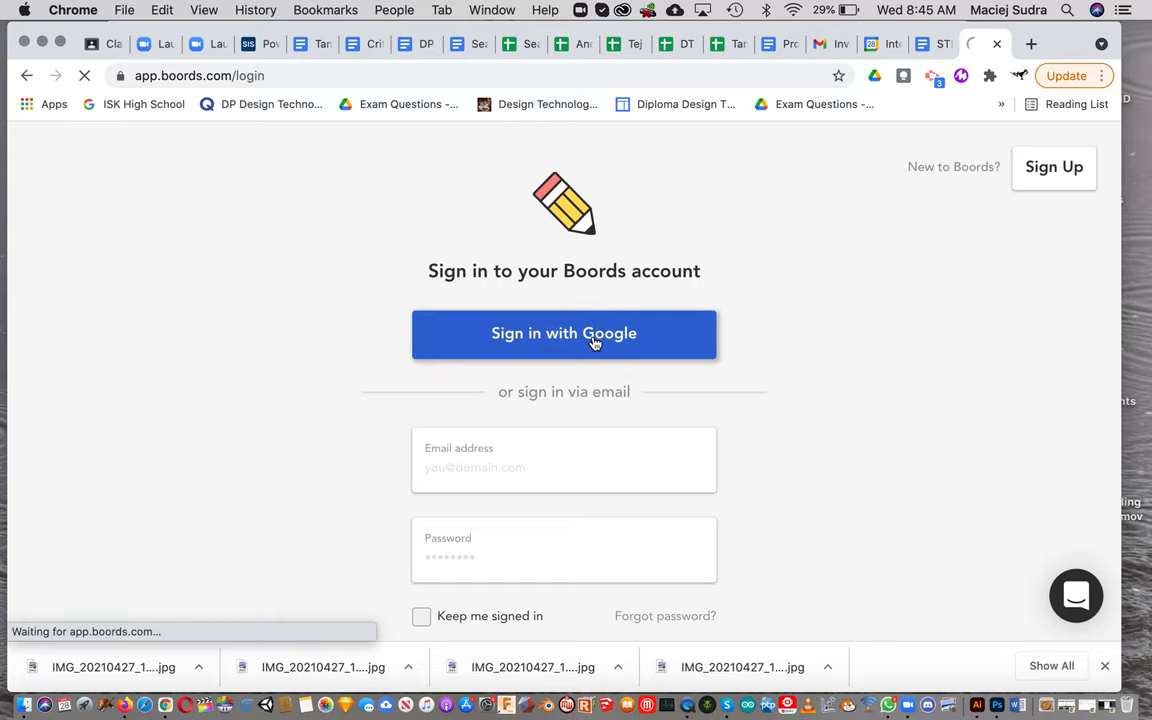
click(564, 333)
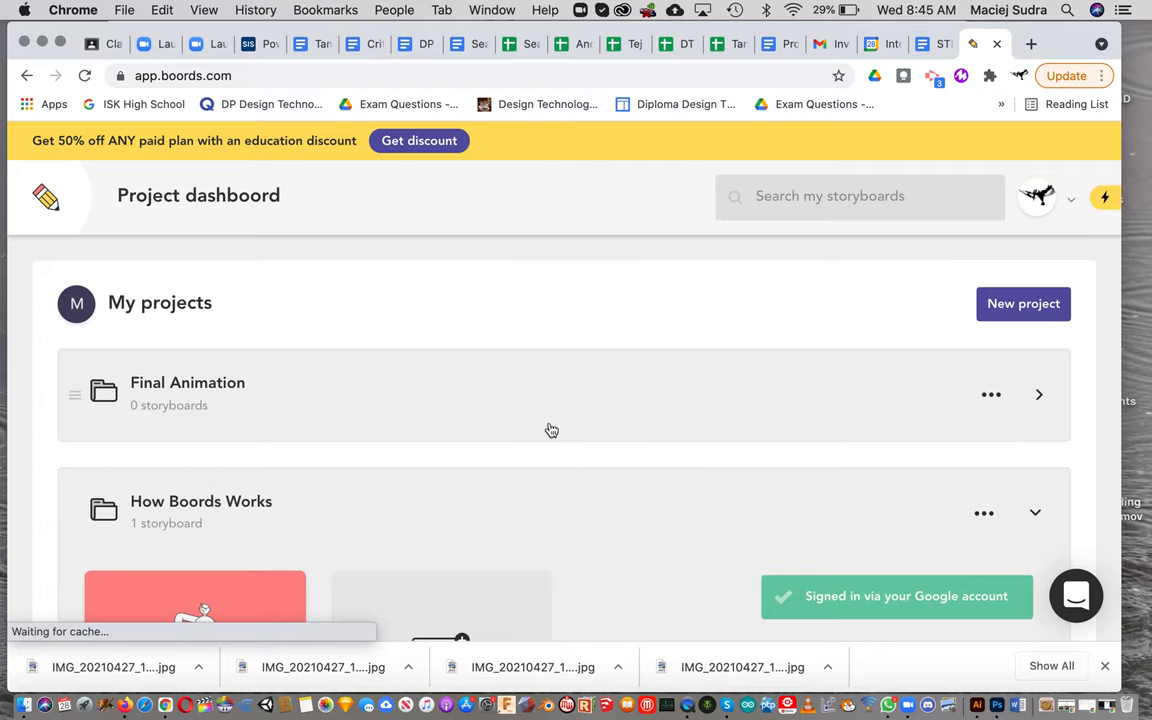
scroll(down, 3)
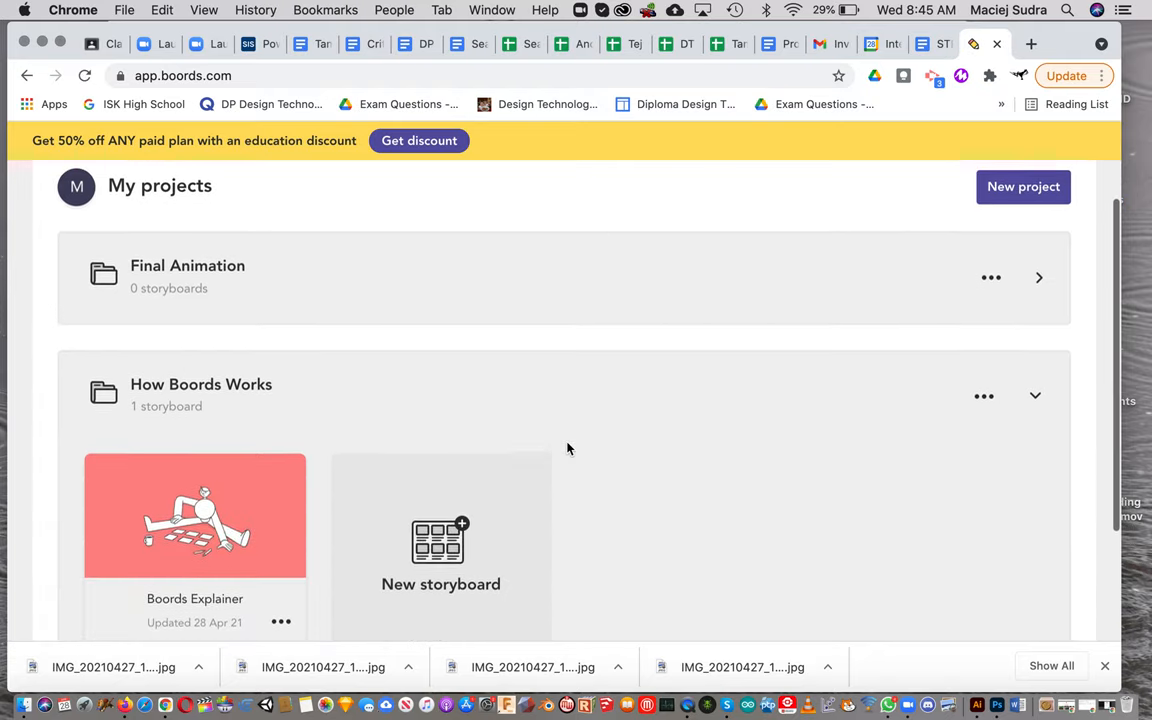
scroll(up, 3)
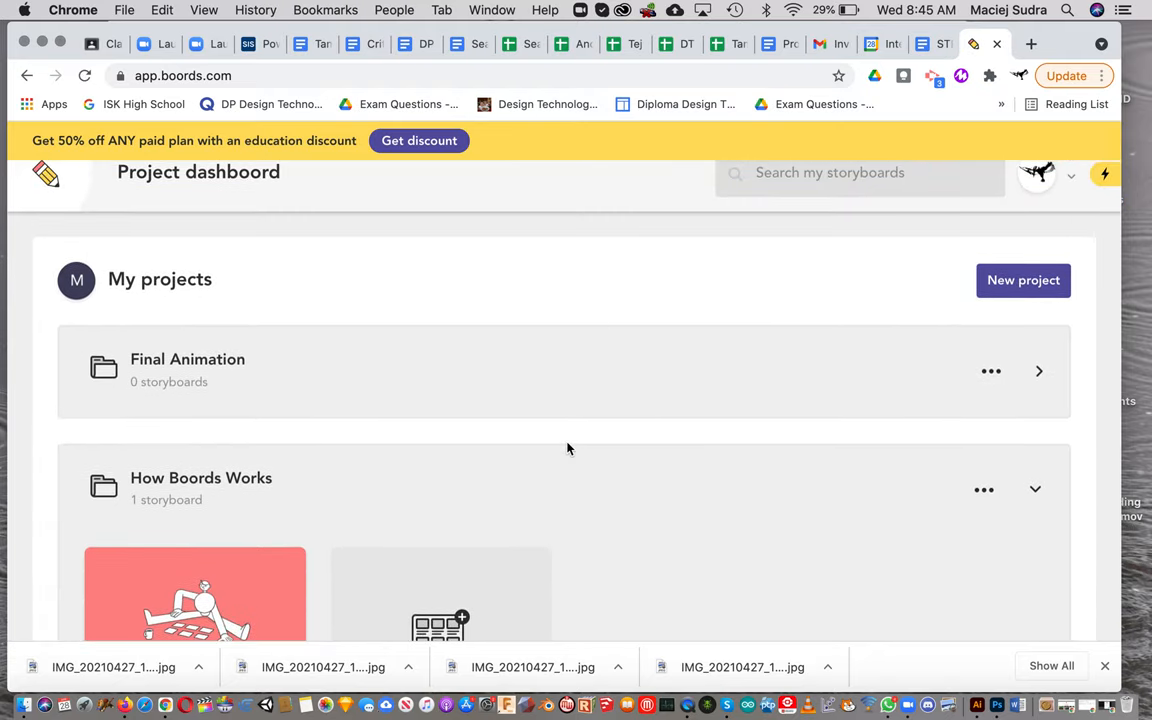
scroll(down, 3)
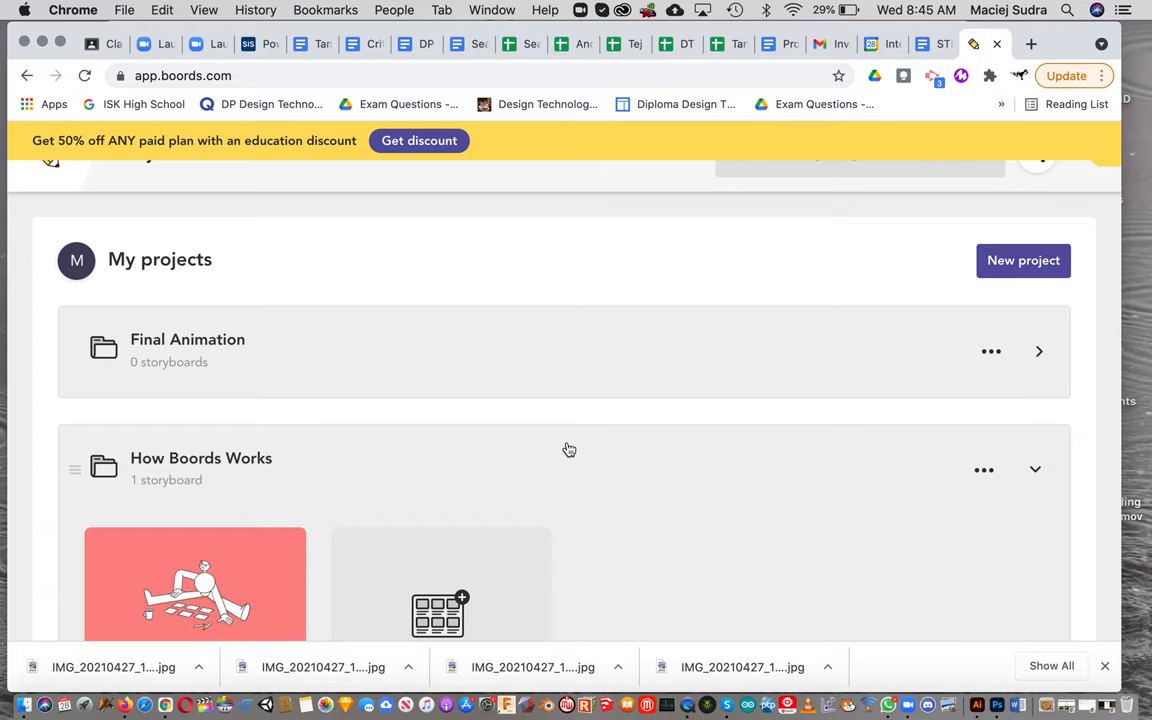
scroll(down, 3)
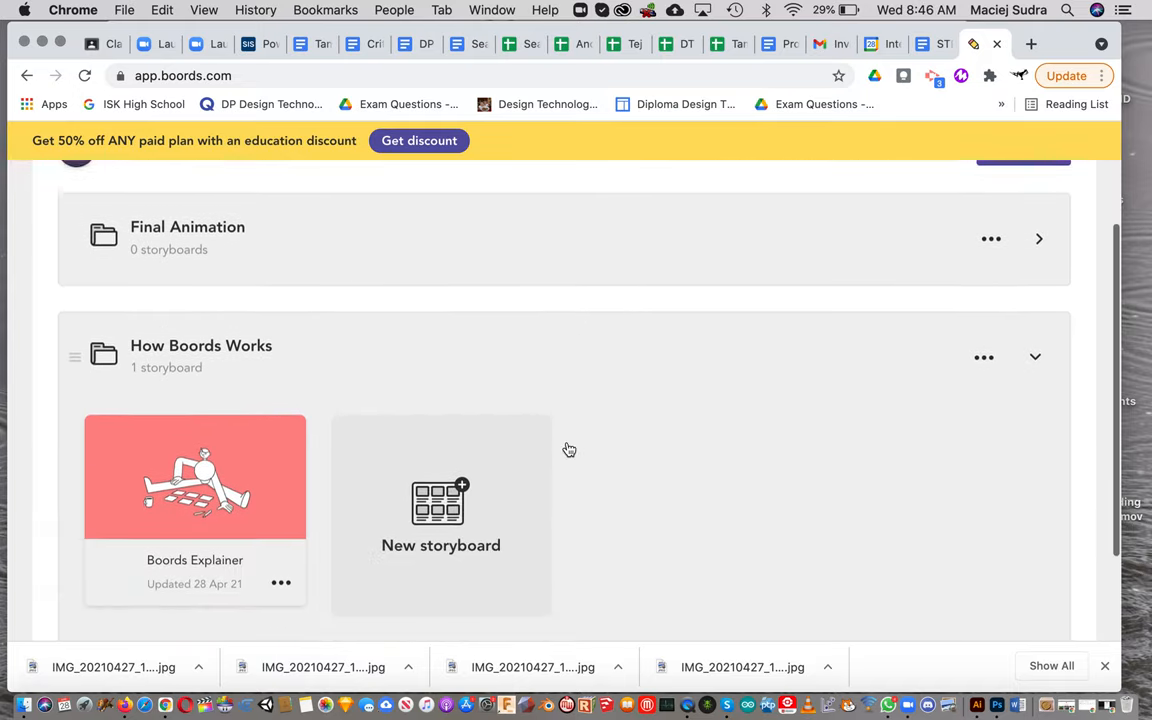
scroll(up, 3)
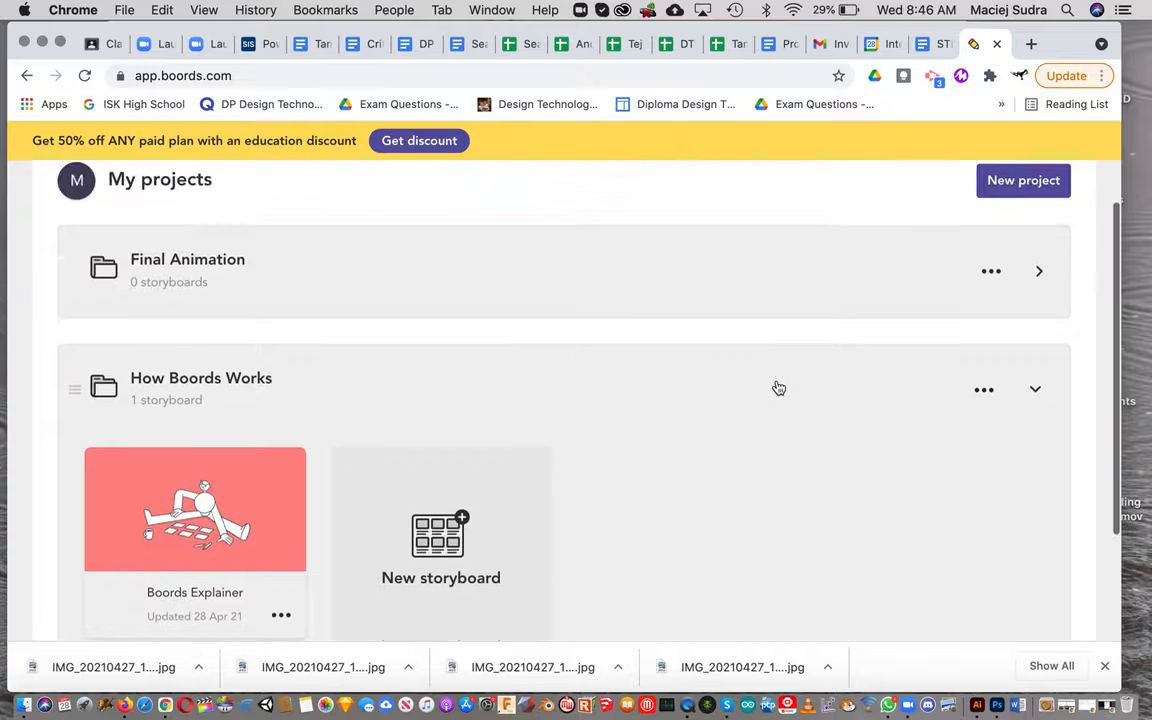
Step: Create a new Boords project named 'Final Animation'
click(1023, 180)
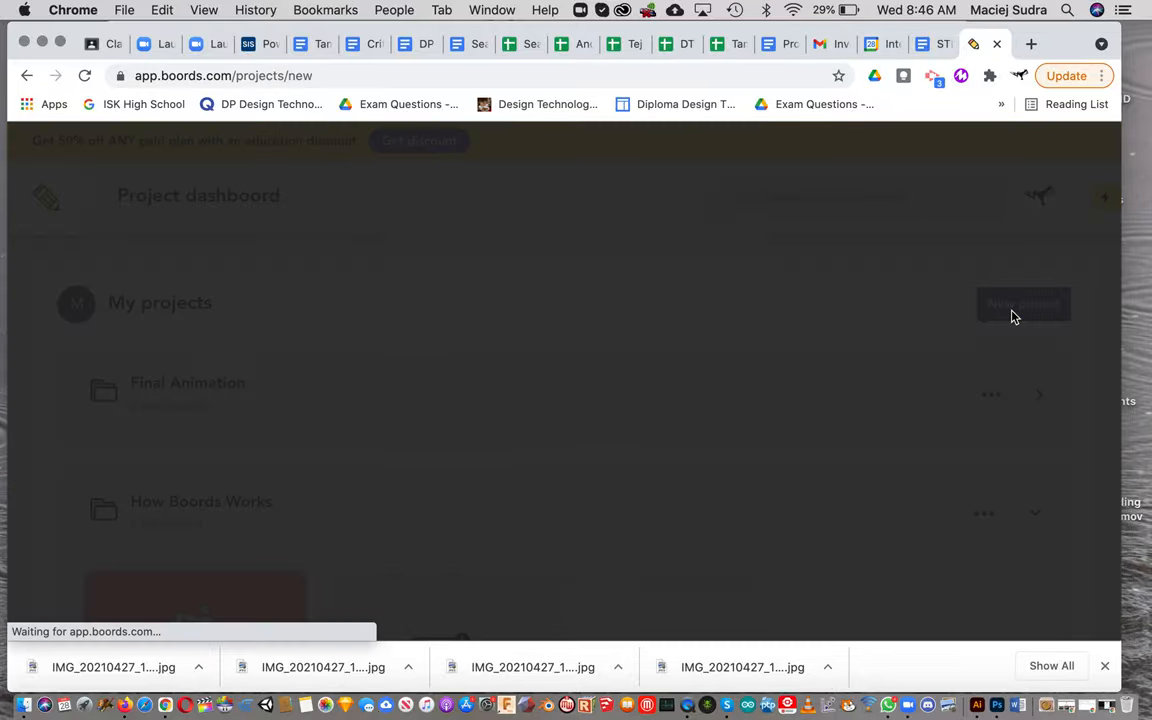
click(1022, 304)
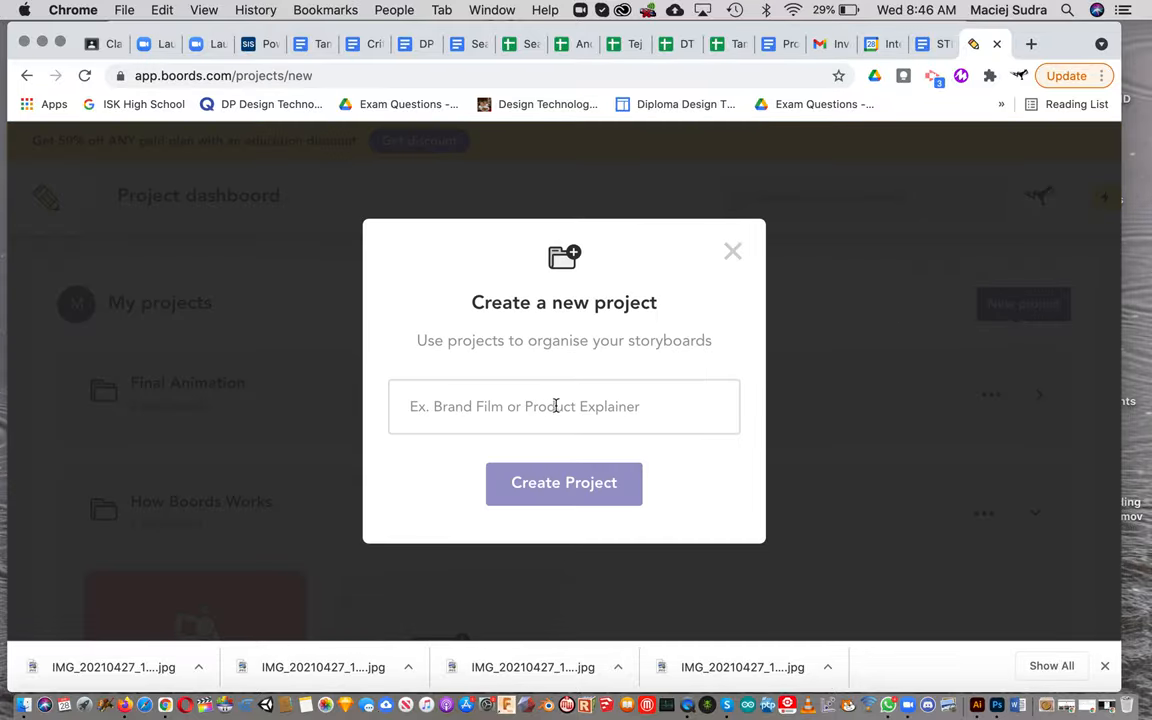
click(563, 406)
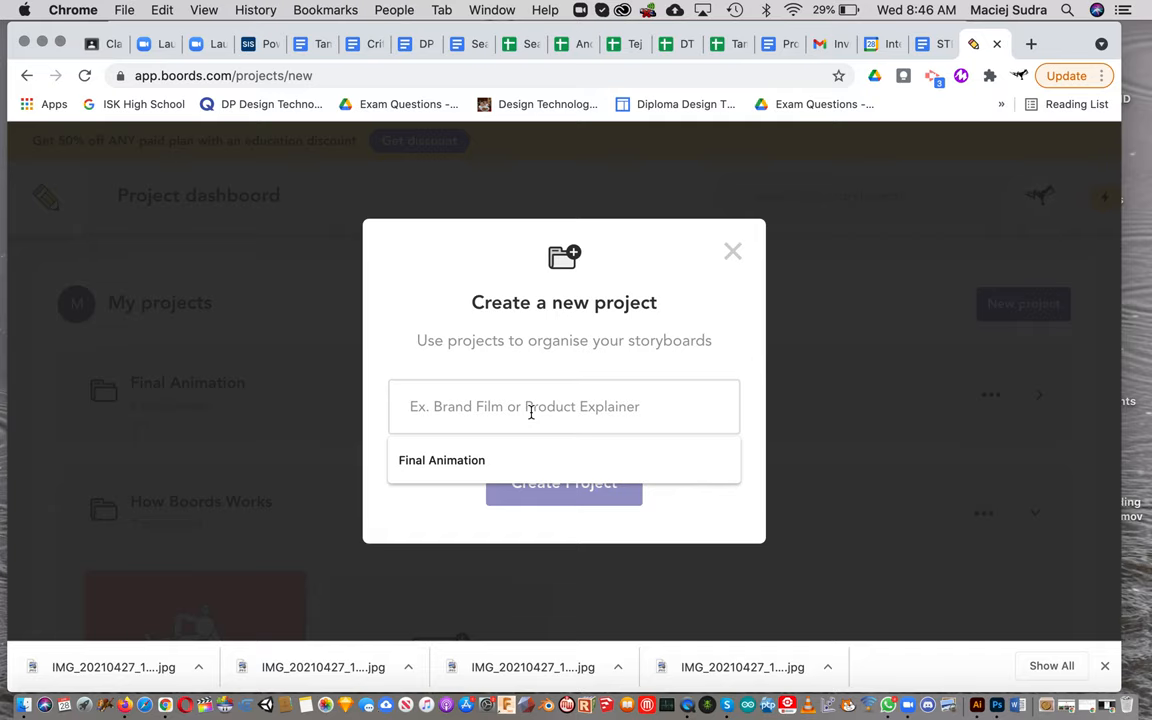
text(Final An)
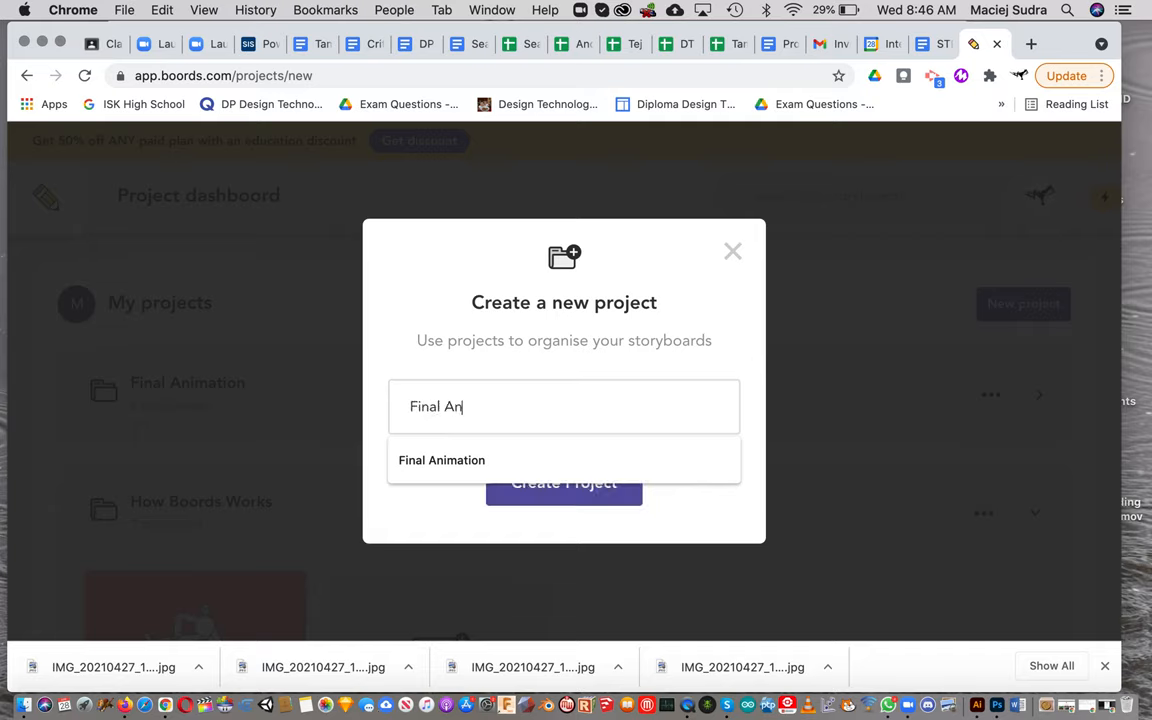
text(imation)
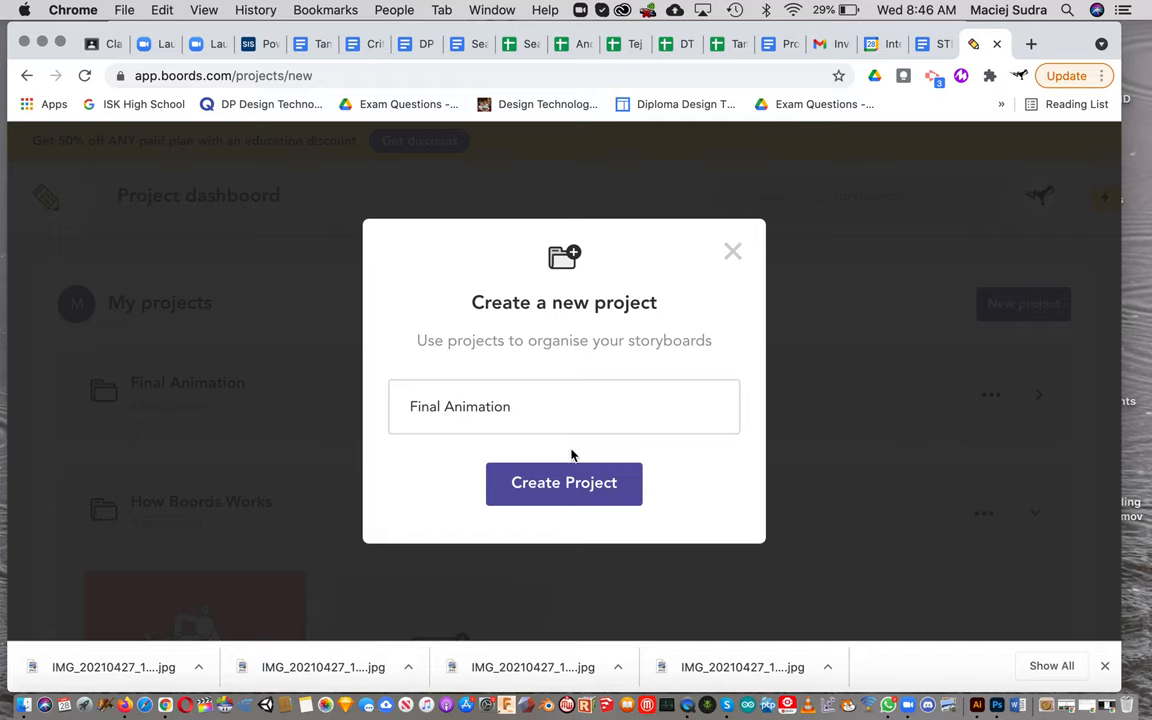
click(564, 483)
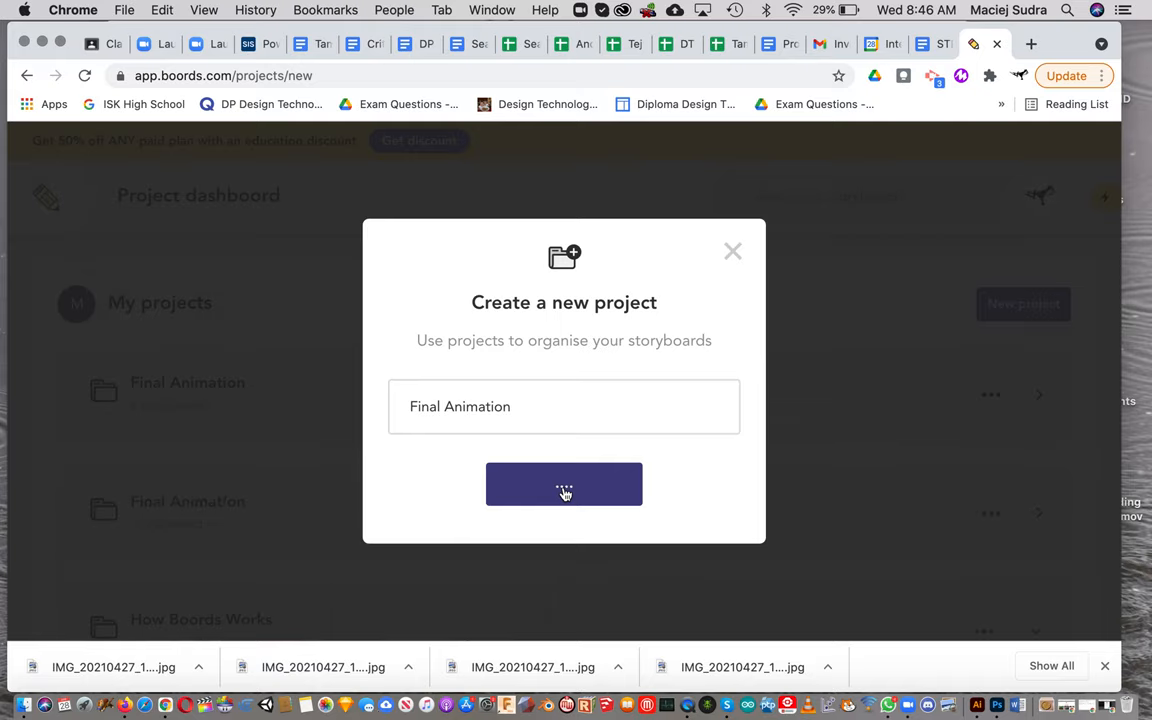
click(564, 484)
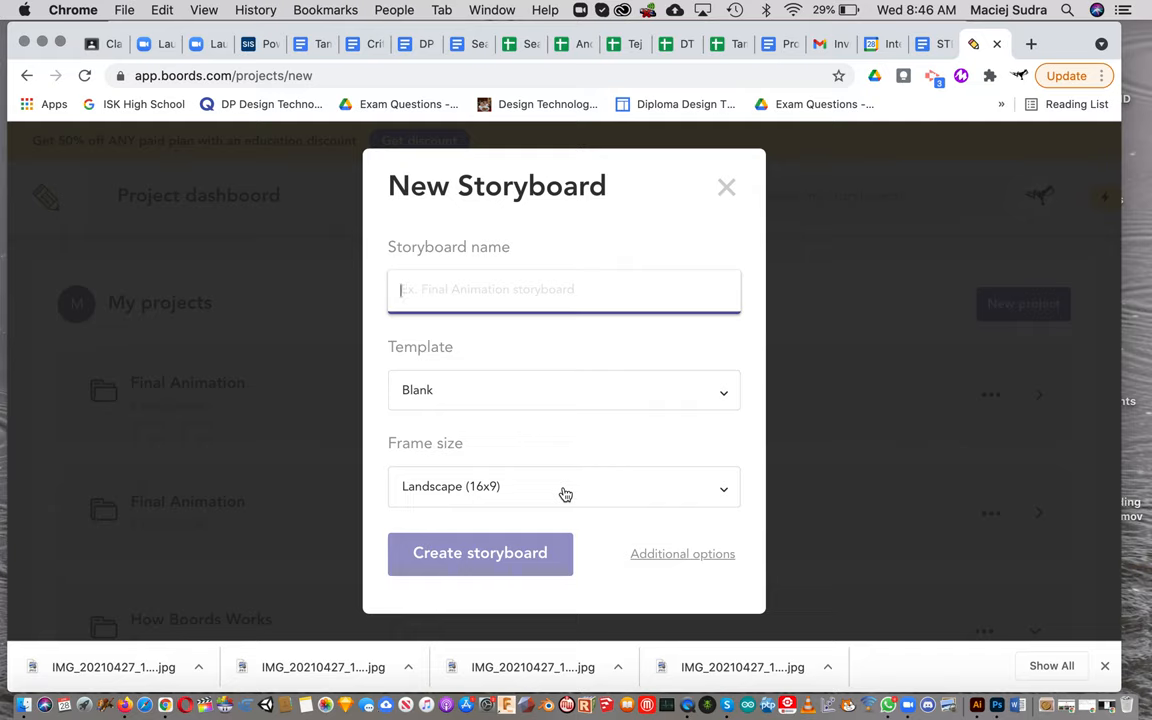
Step: Create a storyboard named 'Final Animation' using the Blank template in Landscape 16x9
text(F)
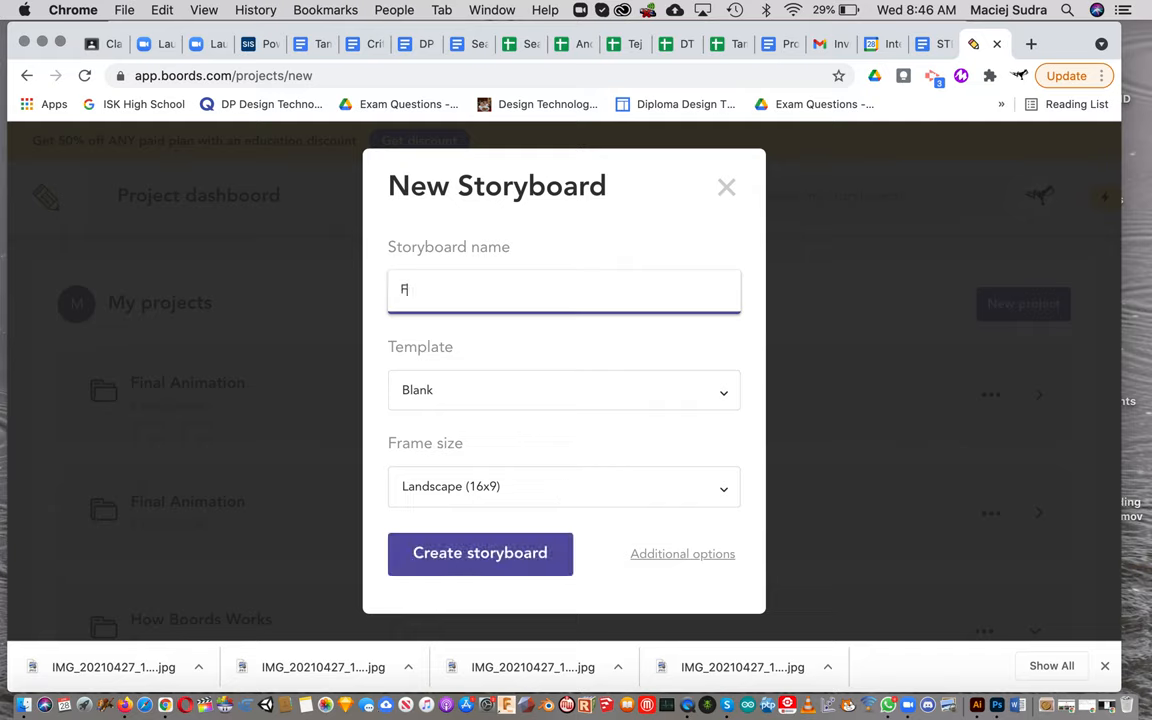
text(inal Ani)
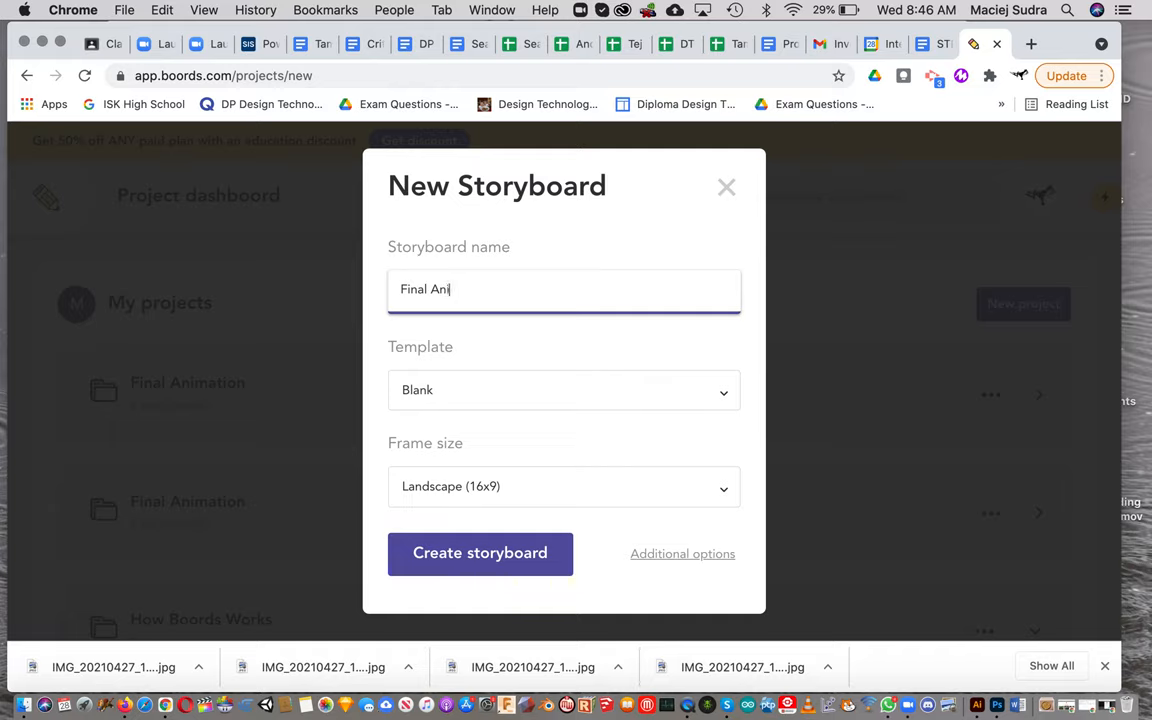
text(mation)
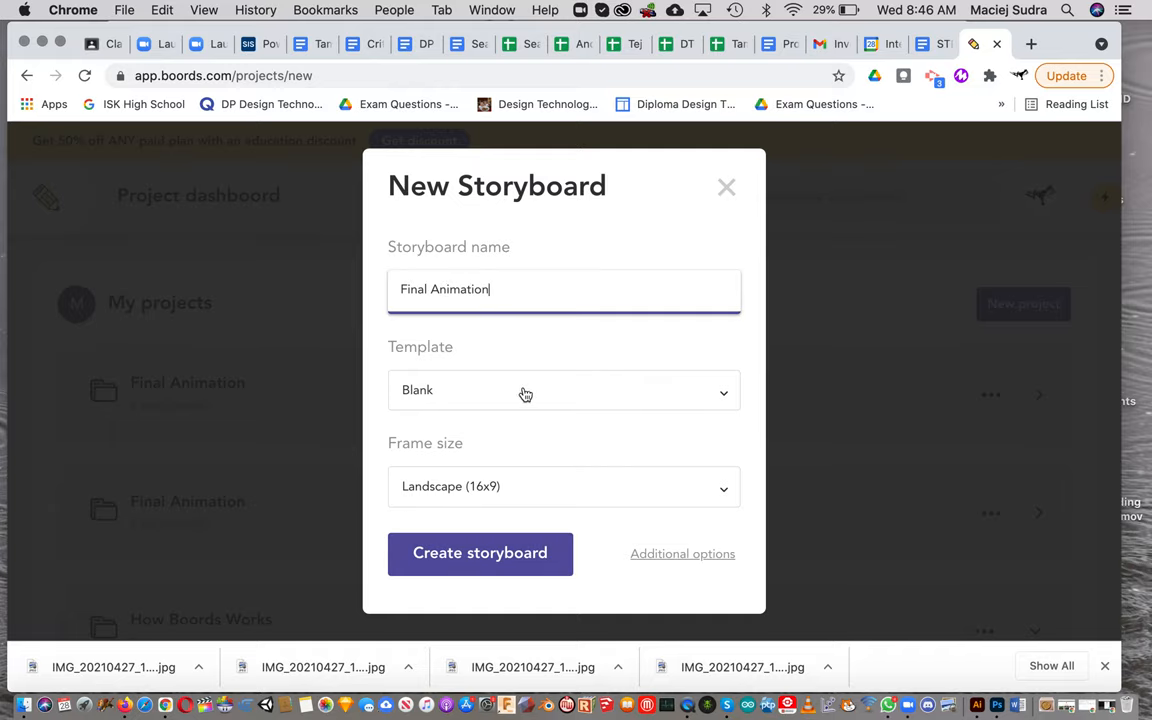
click(480, 553)
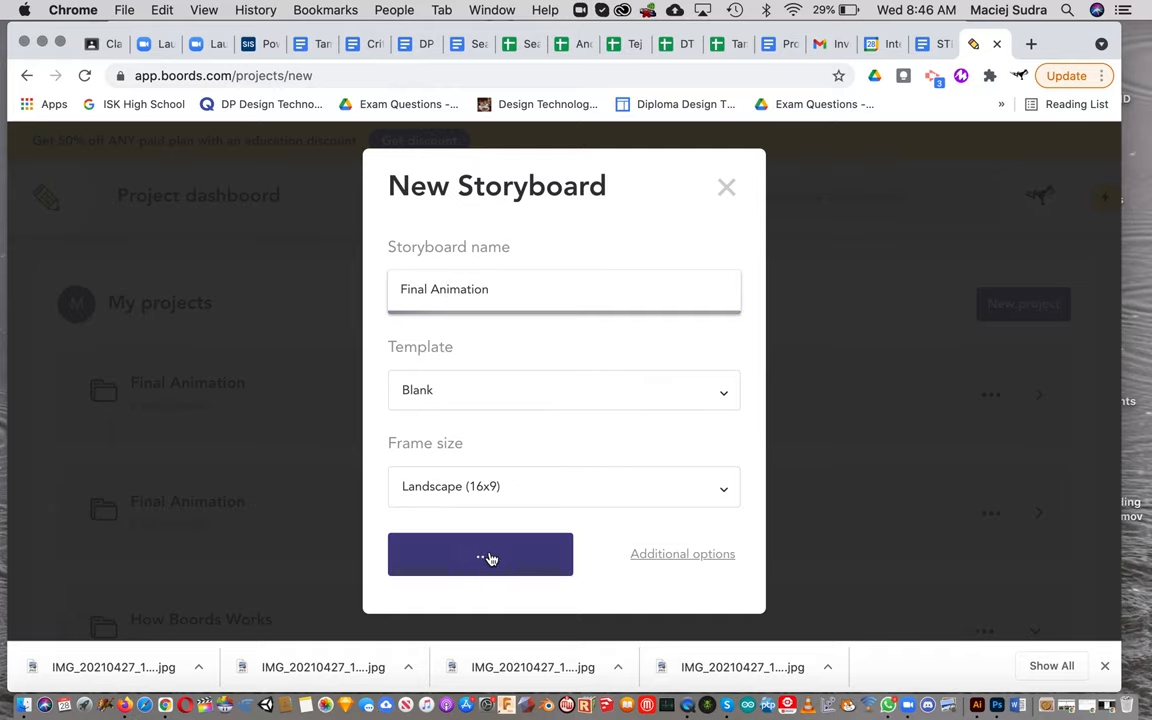
click(480, 554)
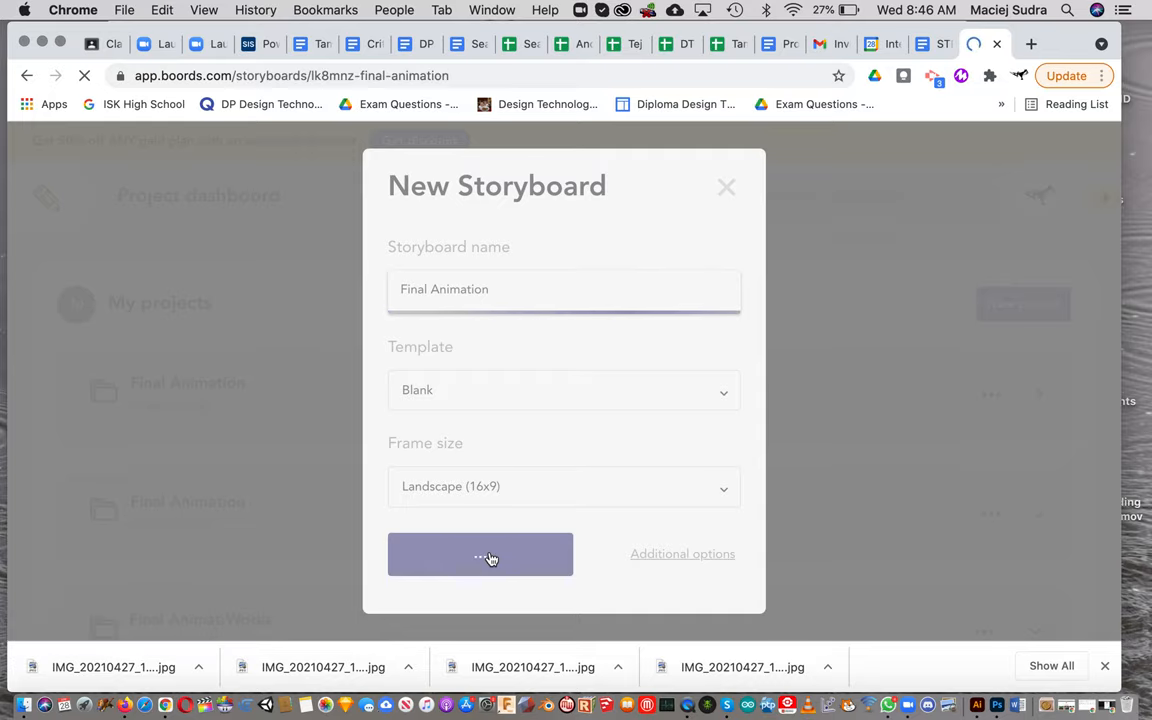
click(480, 554)
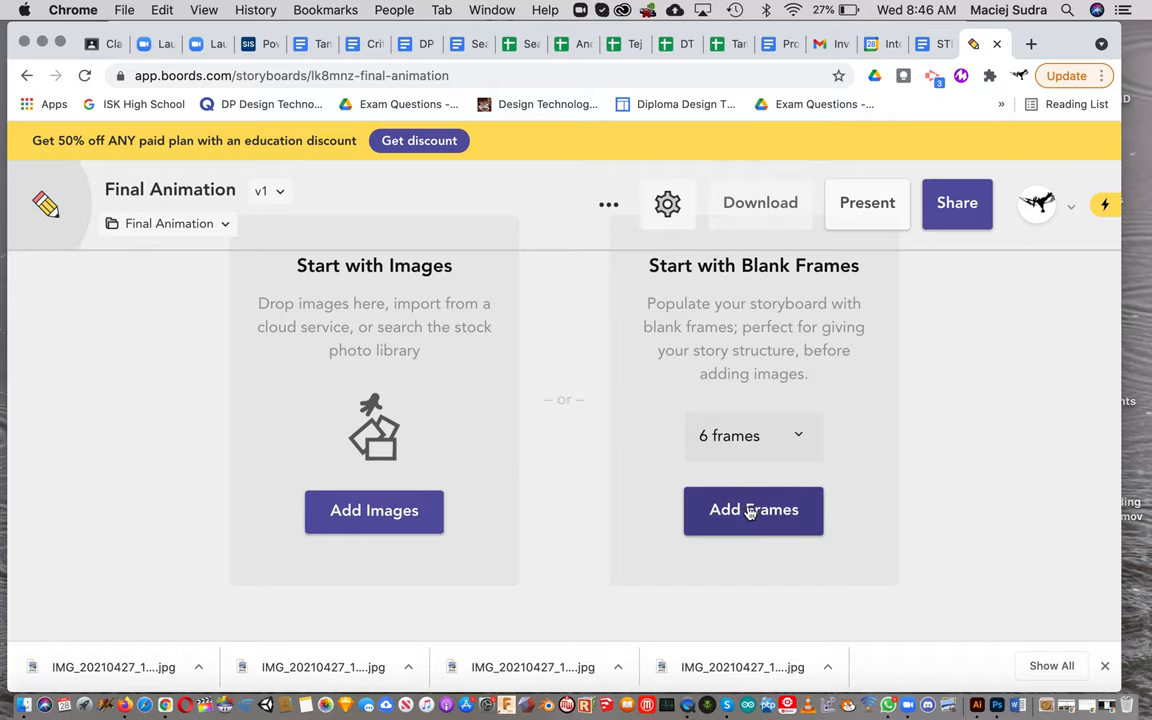
mouse_move(570, 513)
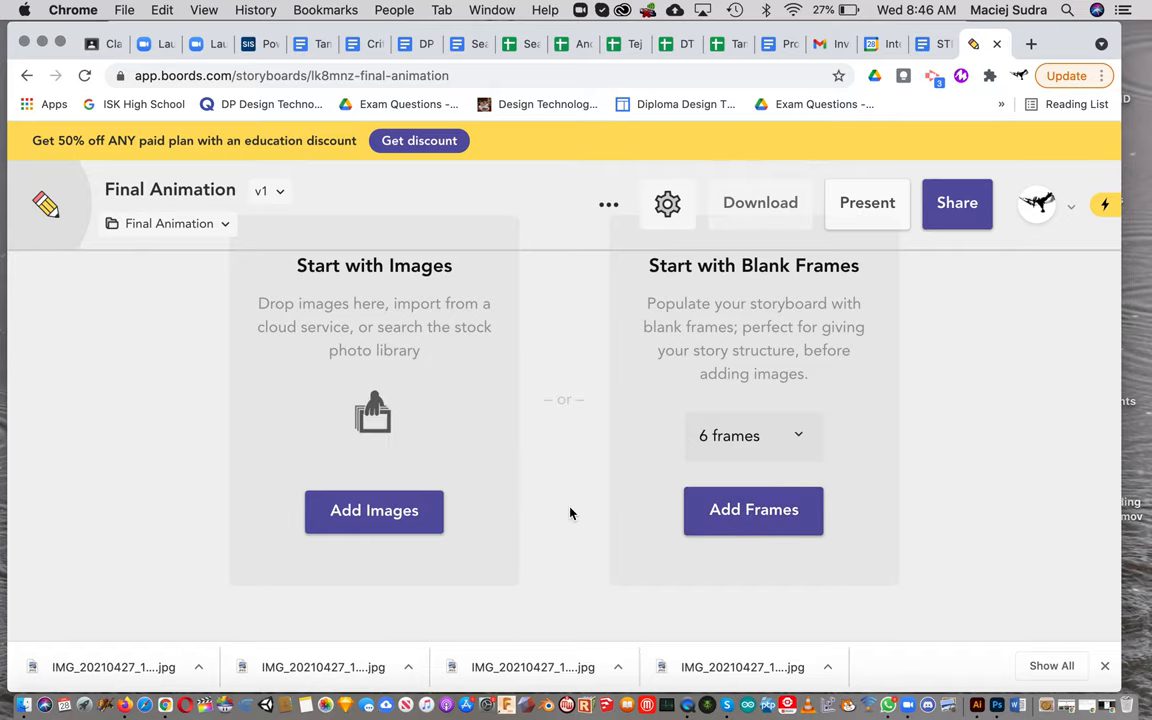
Step: Add 6 blank frames to the storyboard and scroll down through them
click(753, 509)
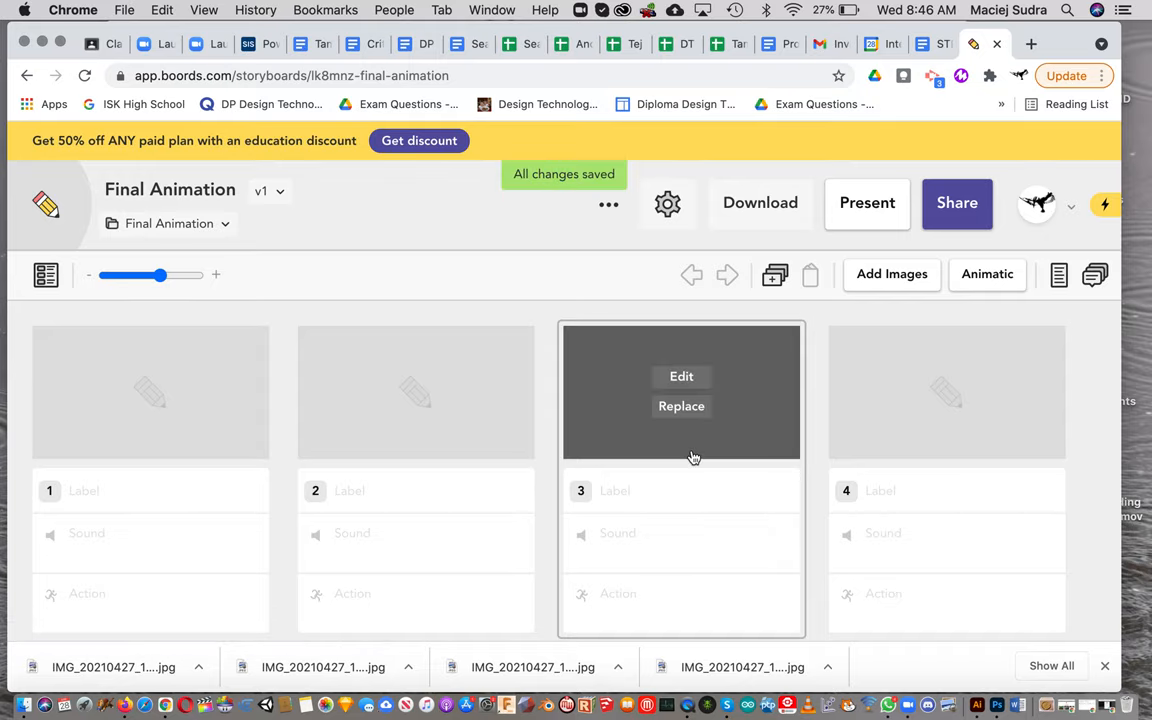
mouse_move(150, 405)
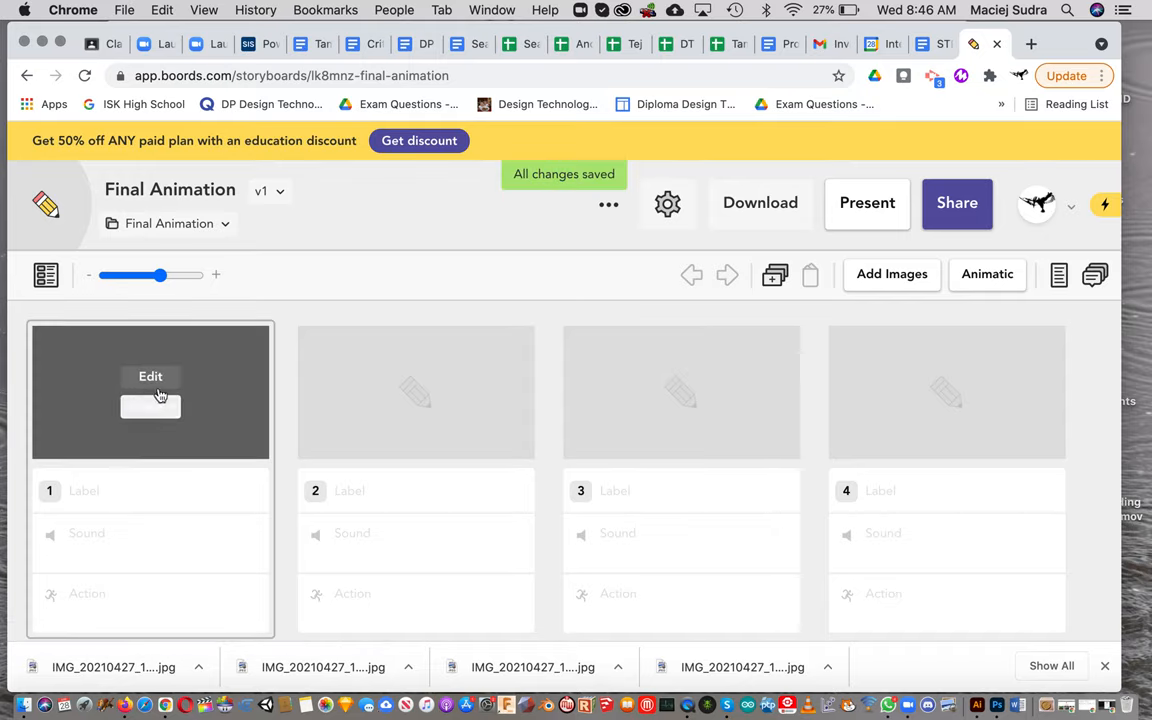
scroll(down, 3)
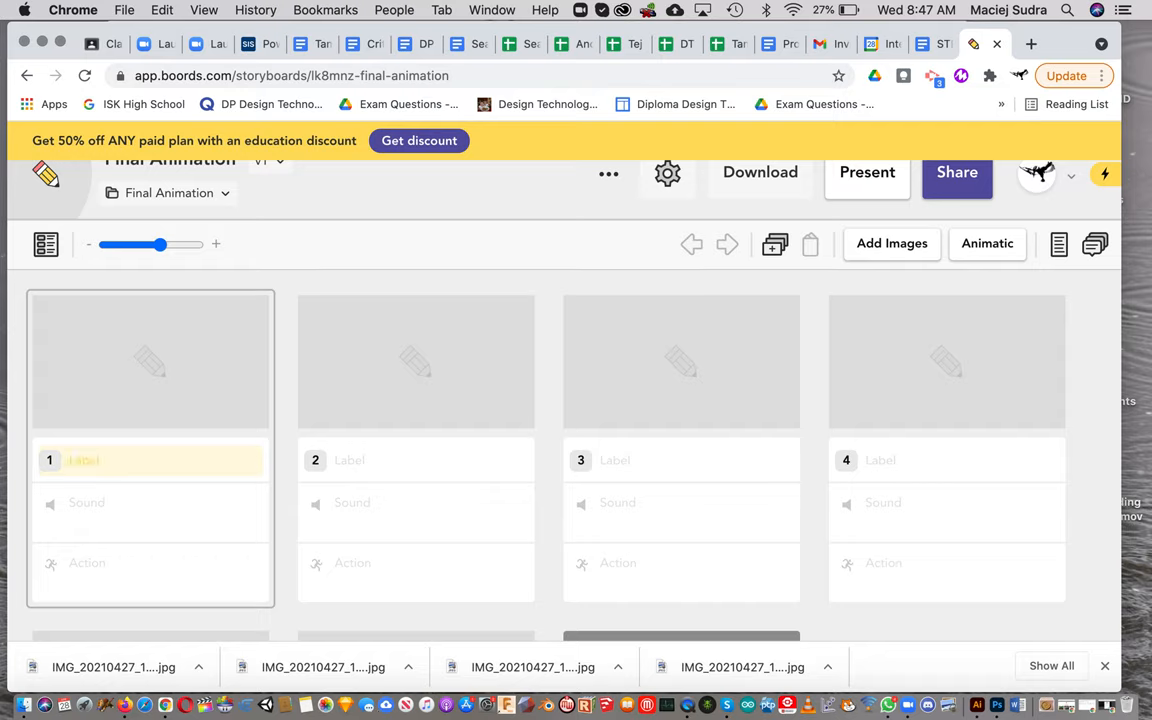
Step: Label frame 1 'Boy Smiling' with the sound note 'Happy music with smacking sound'
text(Boy)
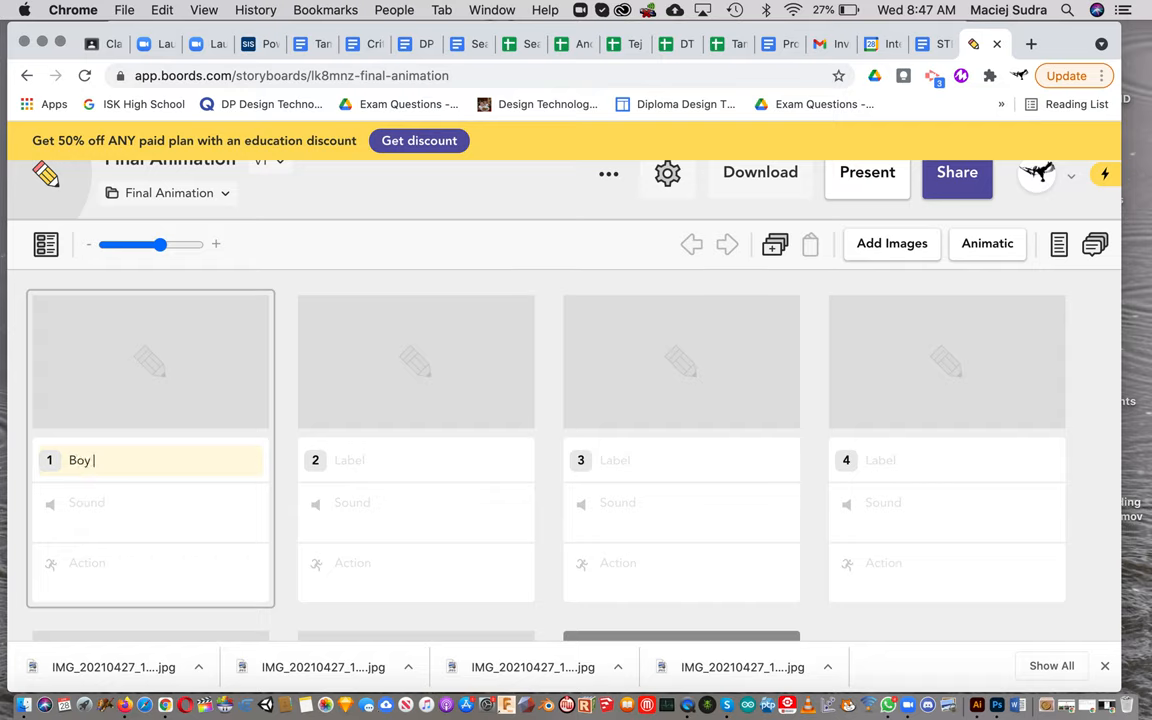
text(Smiling)
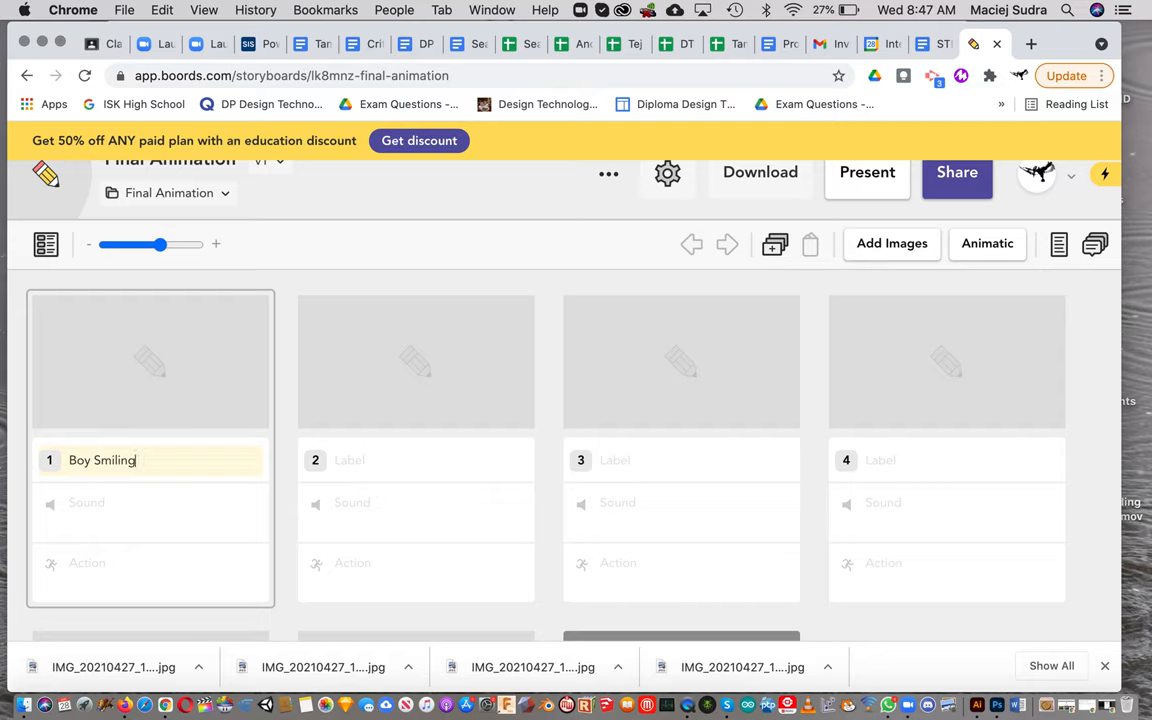
click(150, 503)
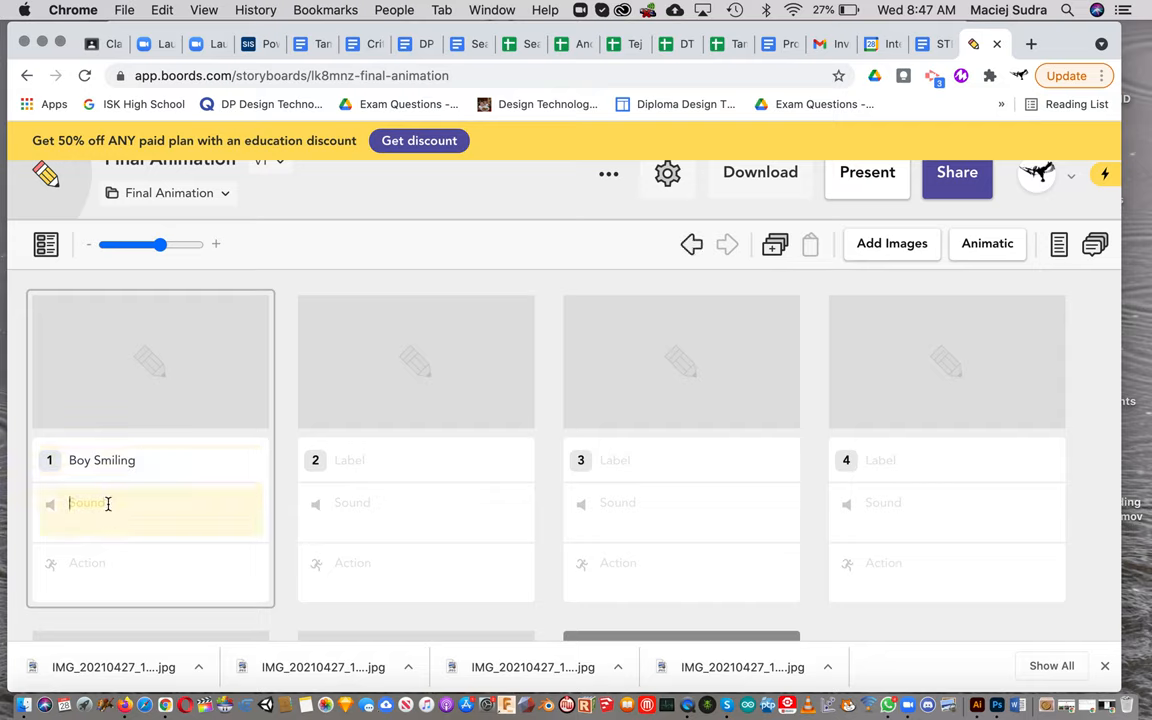
text(Happy)
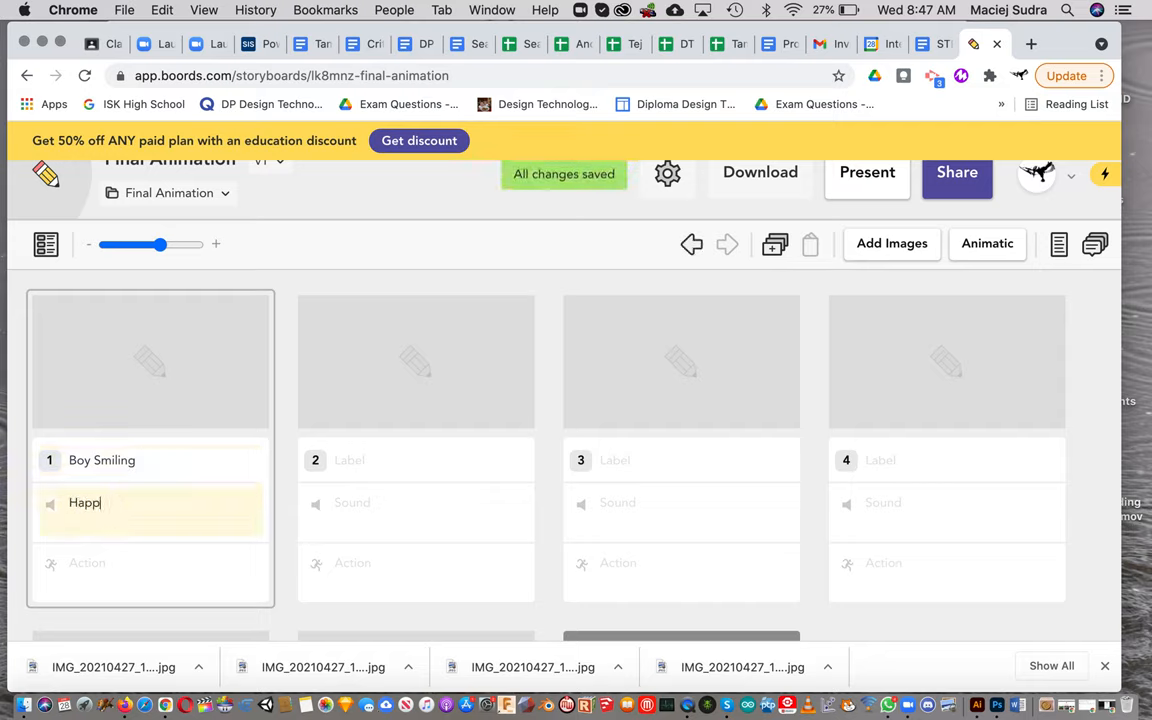
text(y music)
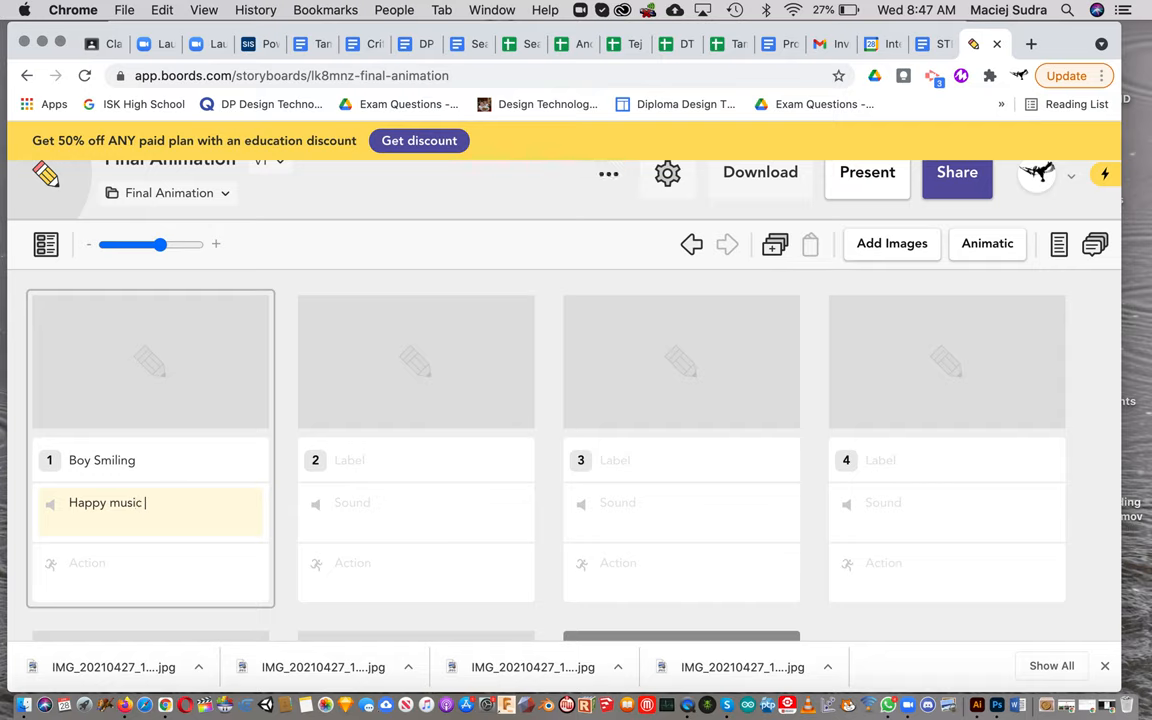
text(with)
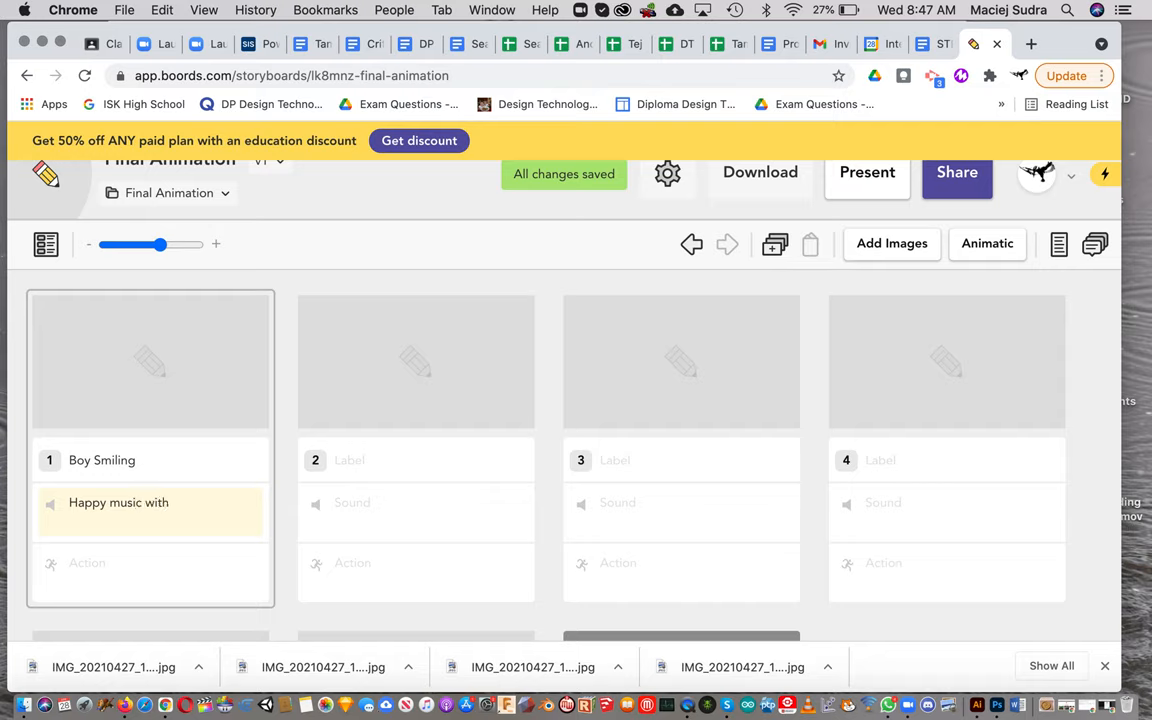
text(smacki)
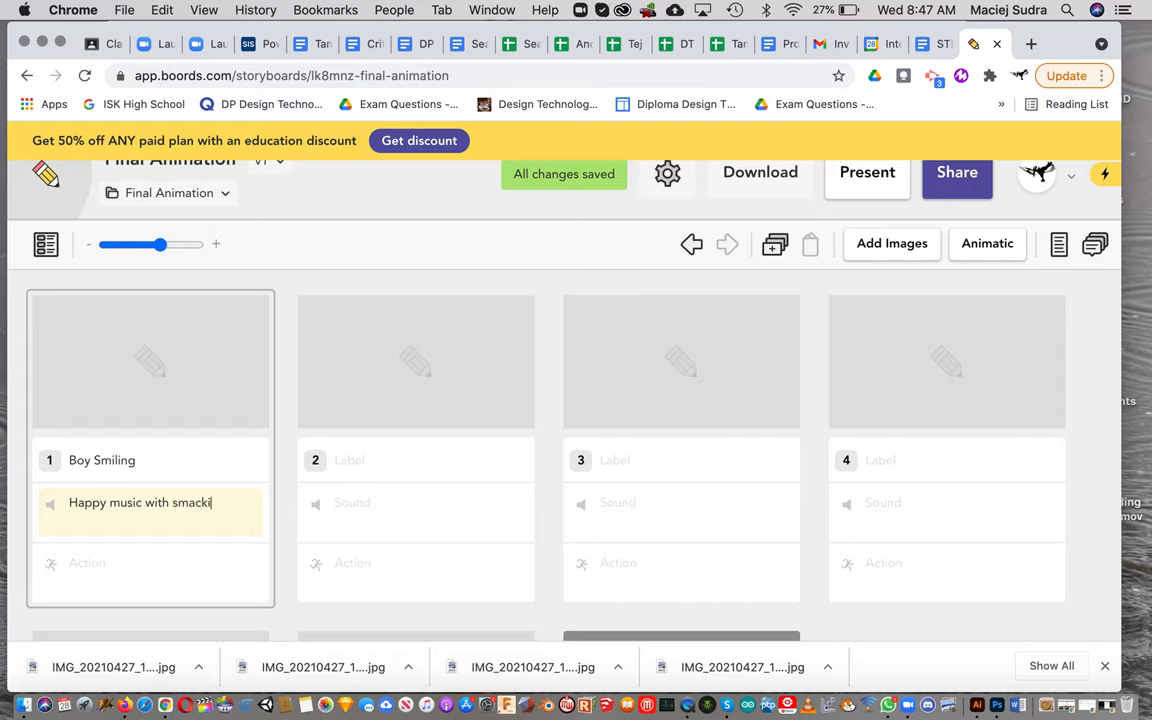
text(ng)
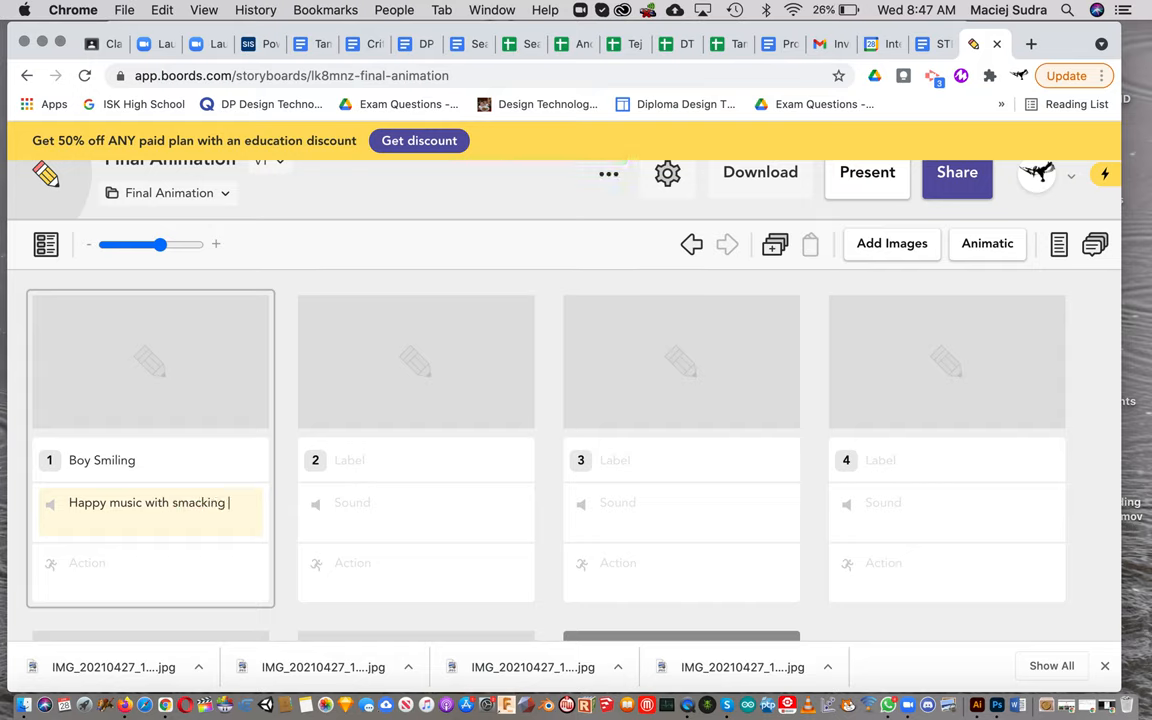
text(sound)
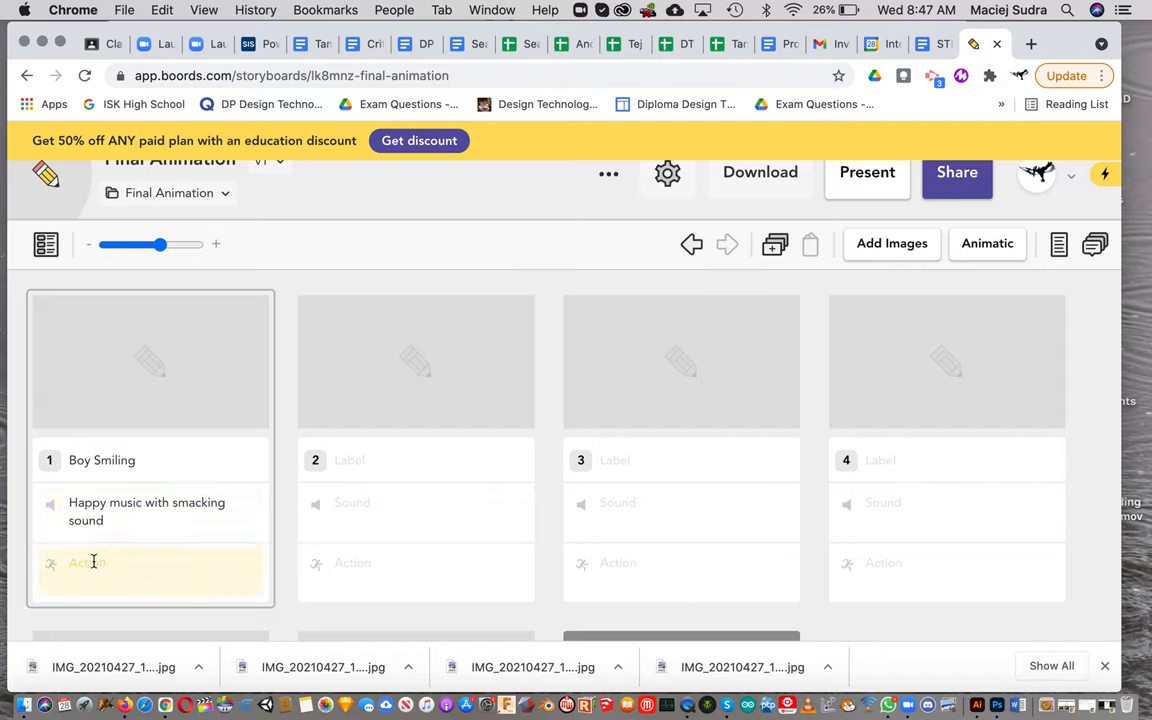
Step: Write the action 'Boy smiles and smacks his mouth twice', then open frame 1's editor
text(Boy smiles and)
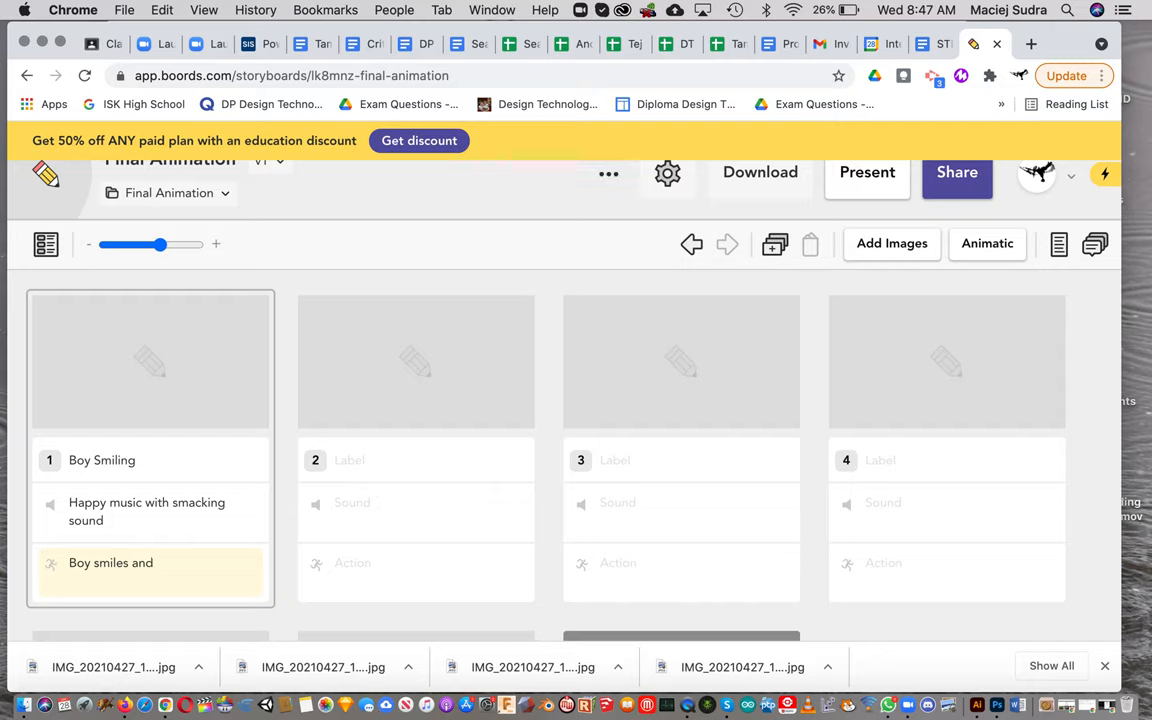
text(smacks hi)
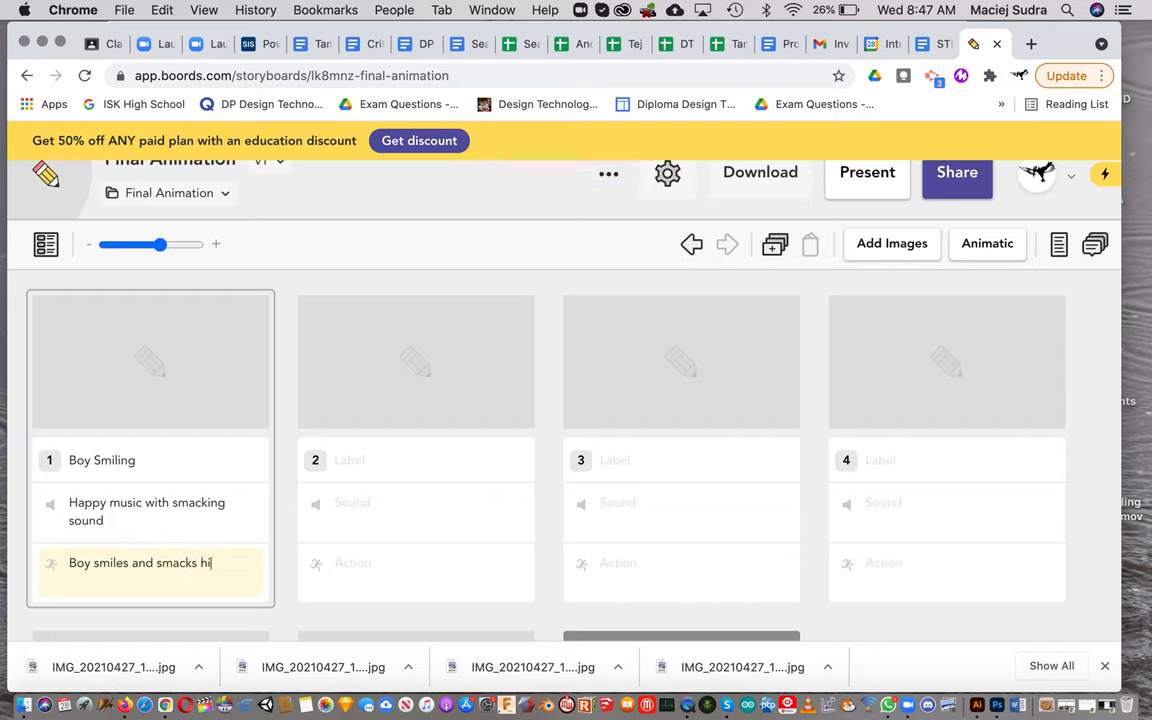
text(s mouth two)
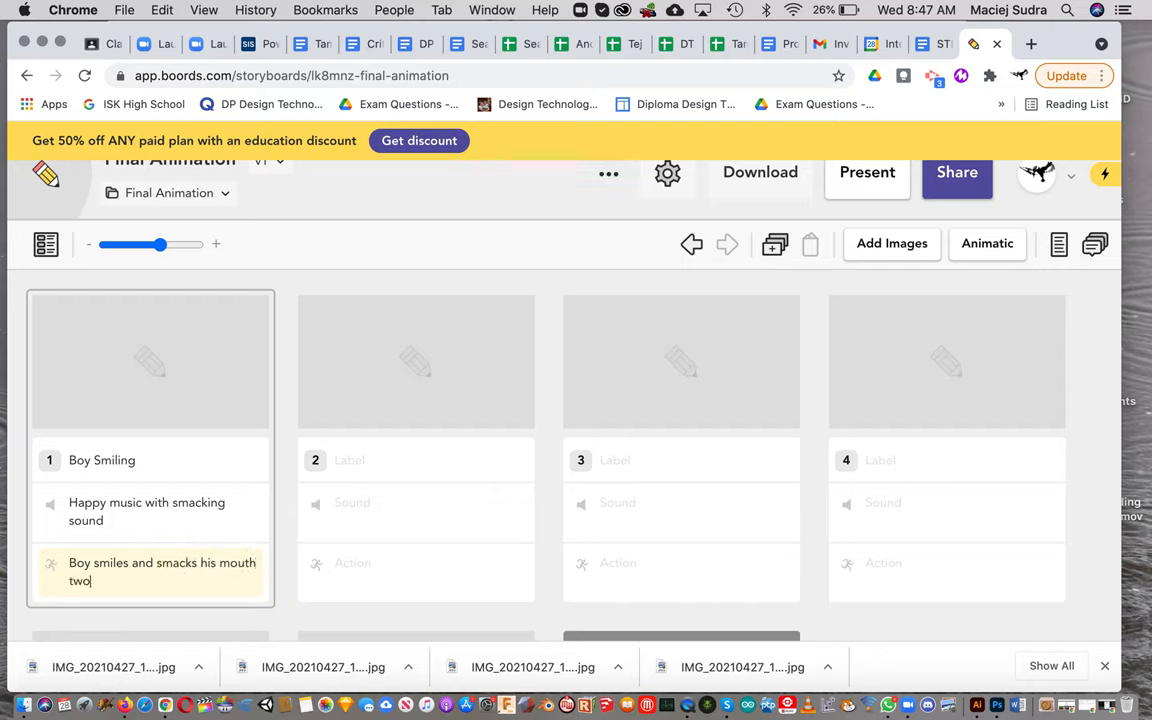
key(Backspace)
text(ice)
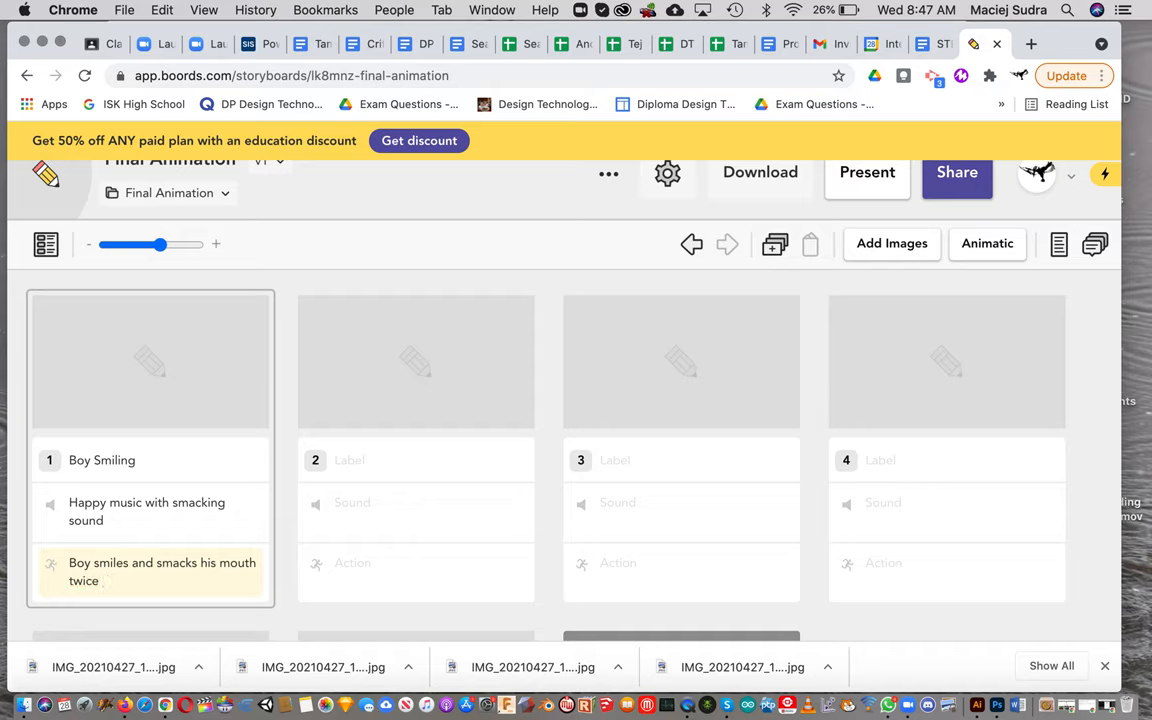
click(150, 360)
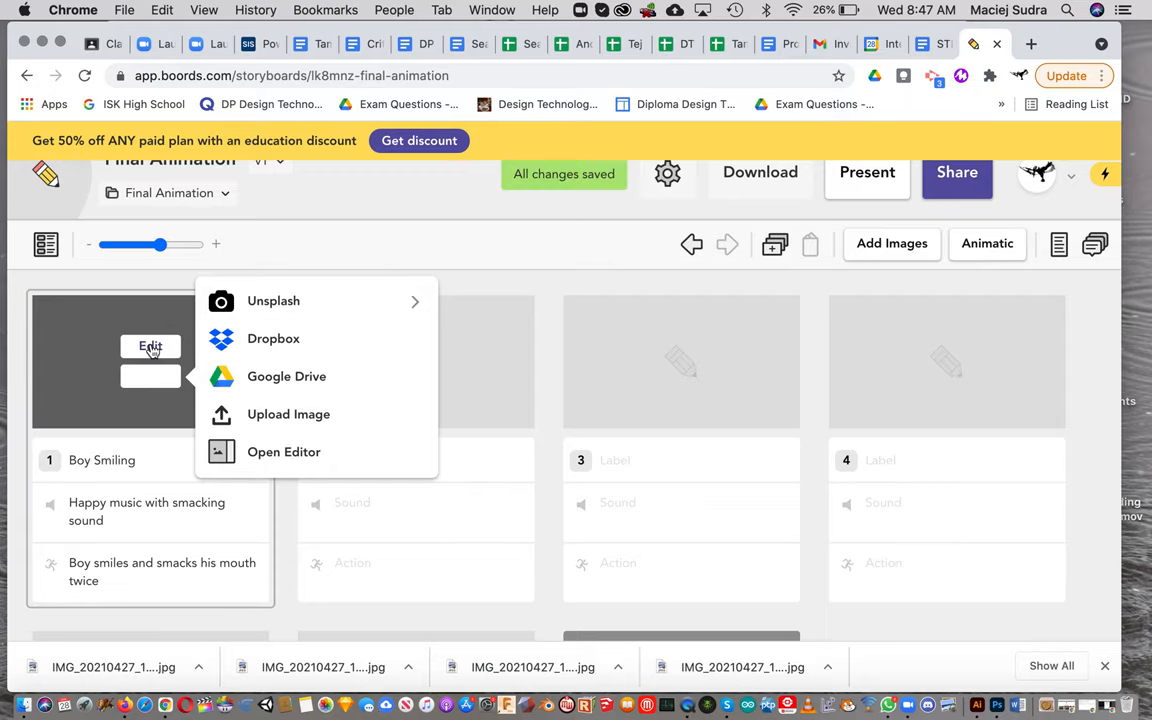
click(283, 451)
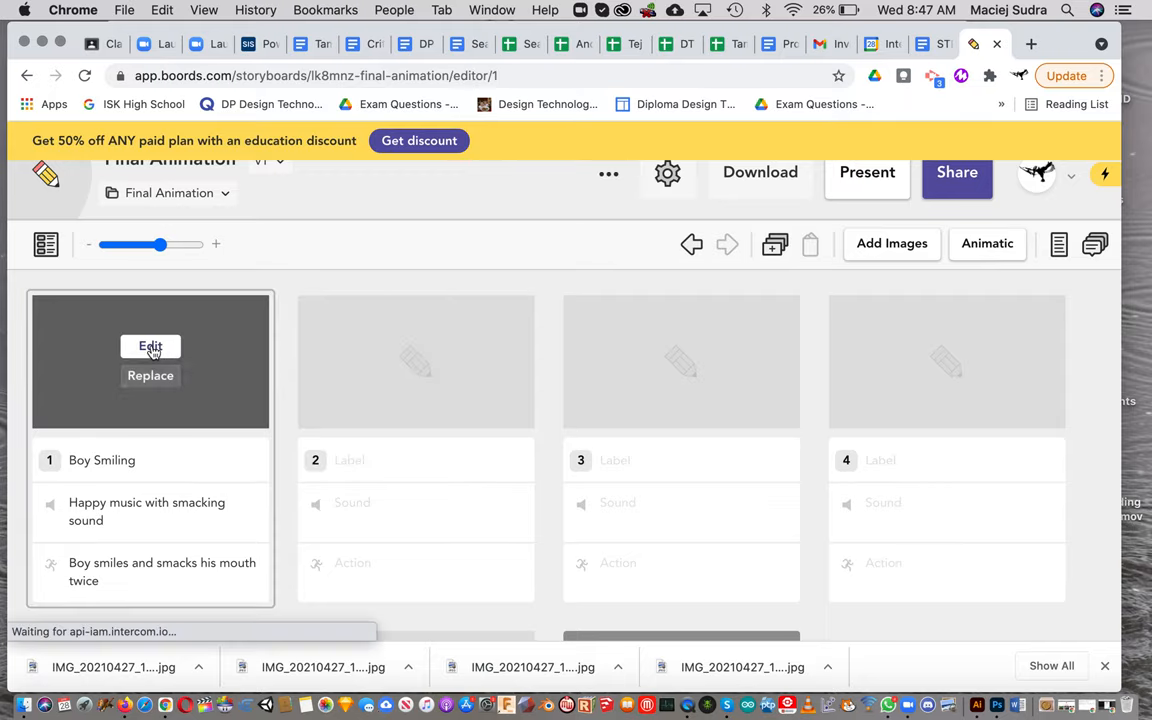
Step: Draw the boy's eyes, wide smile, teeth, cheeks, spiky hair and neck on frame 1
click(150, 346)
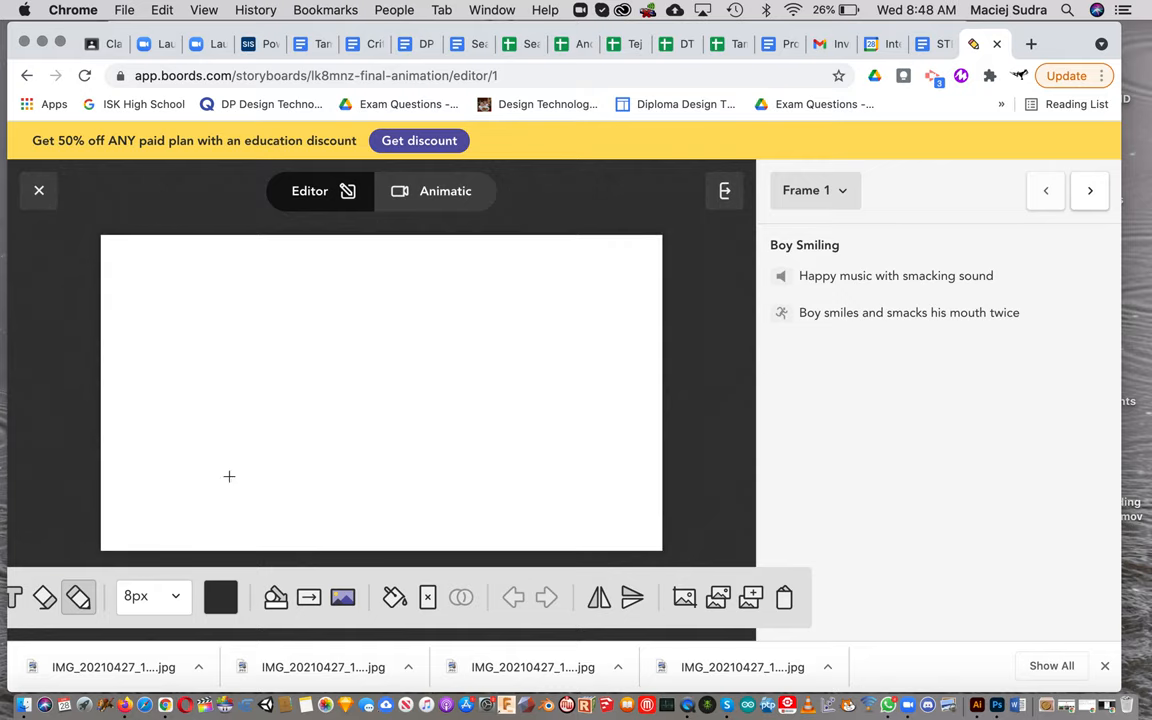
mouse_move(315, 312)
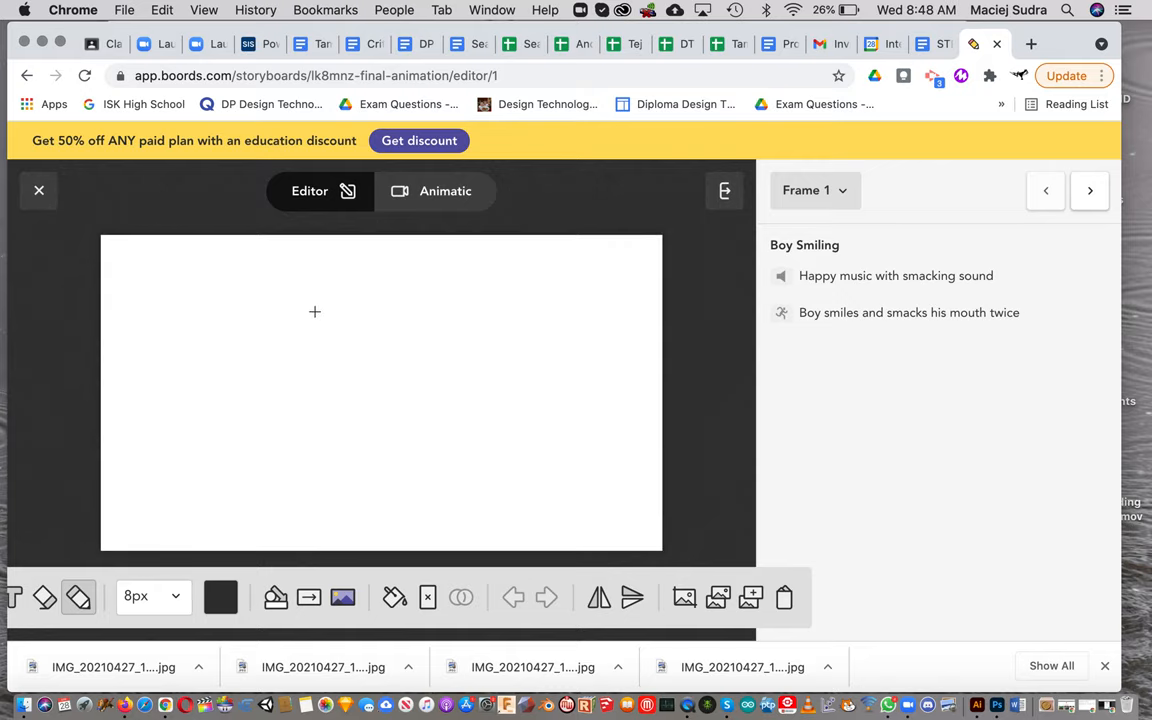
drag(300, 330, 360, 345)
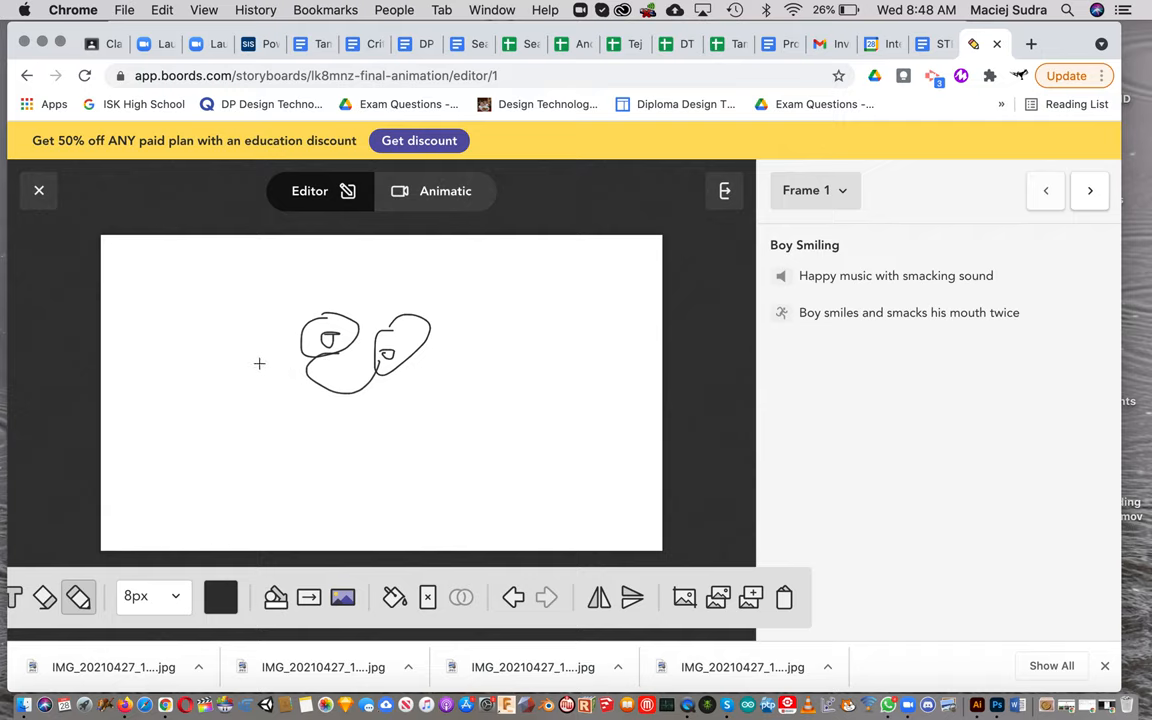
drag(259, 363, 505, 410)
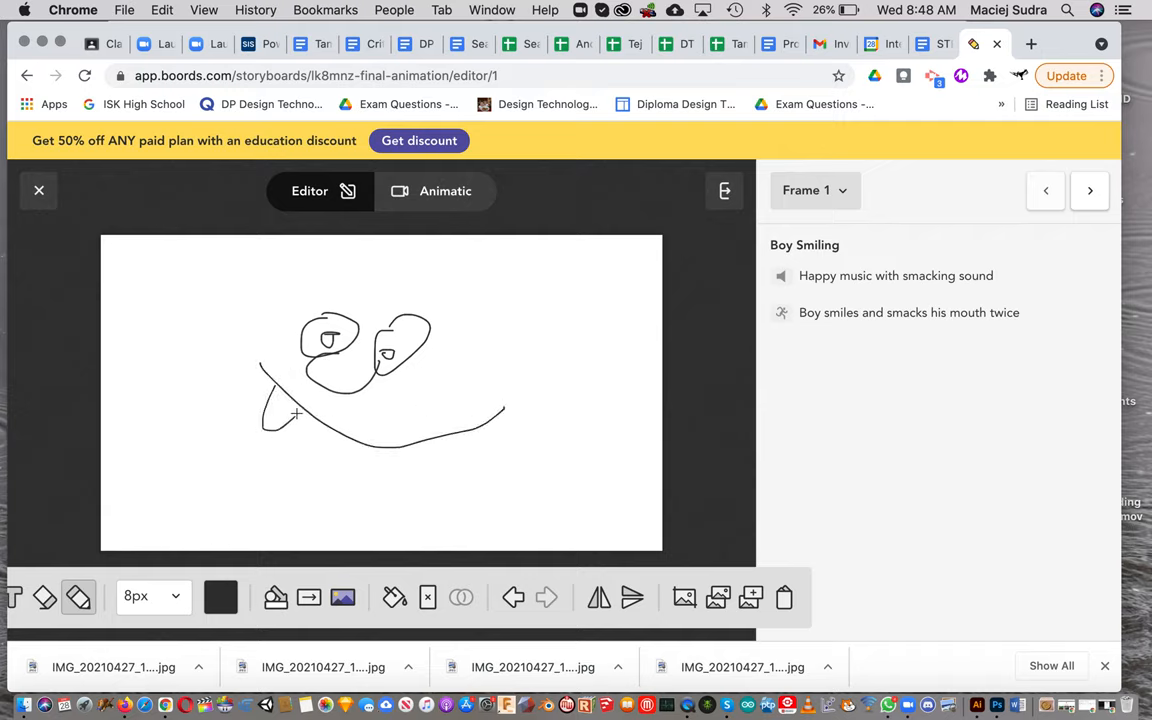
drag(290, 420, 375, 450)
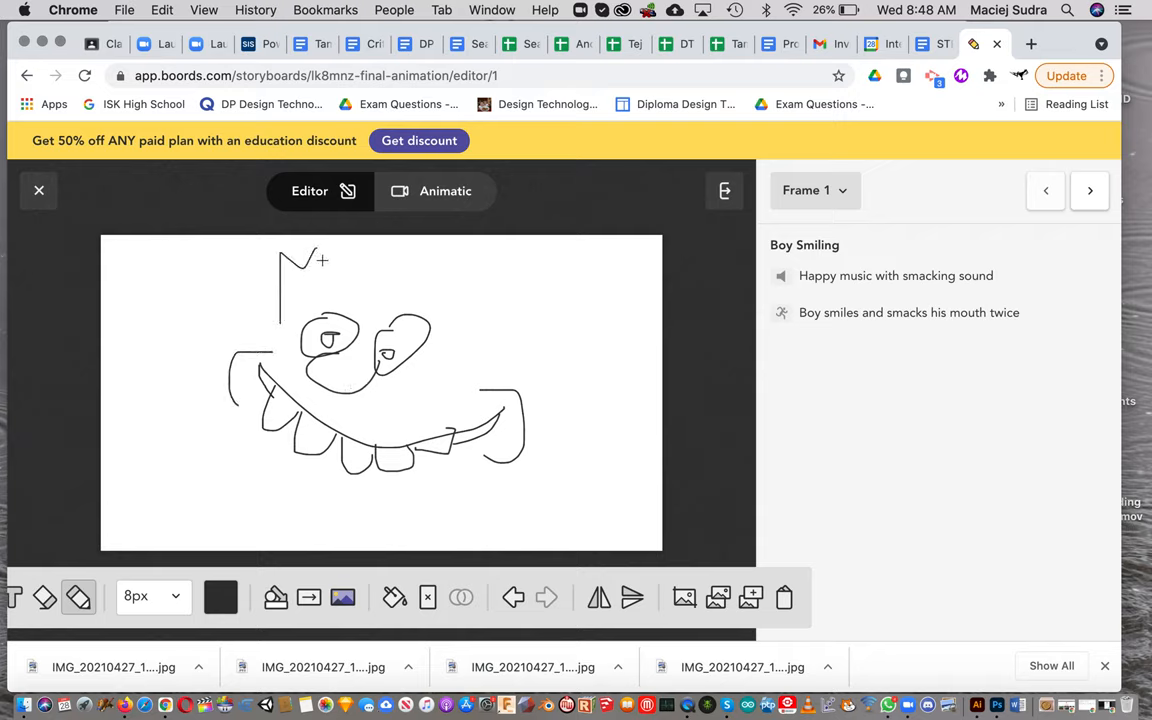
drag(318, 258, 463, 378)
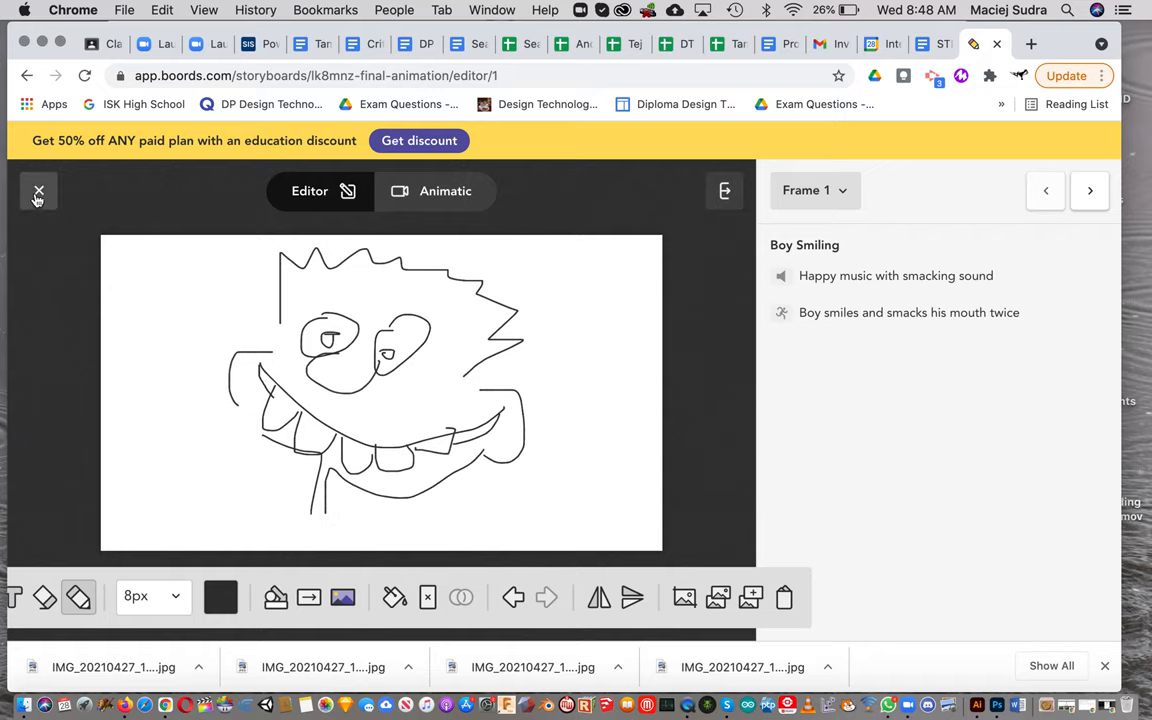
mouse_move(715, 433)
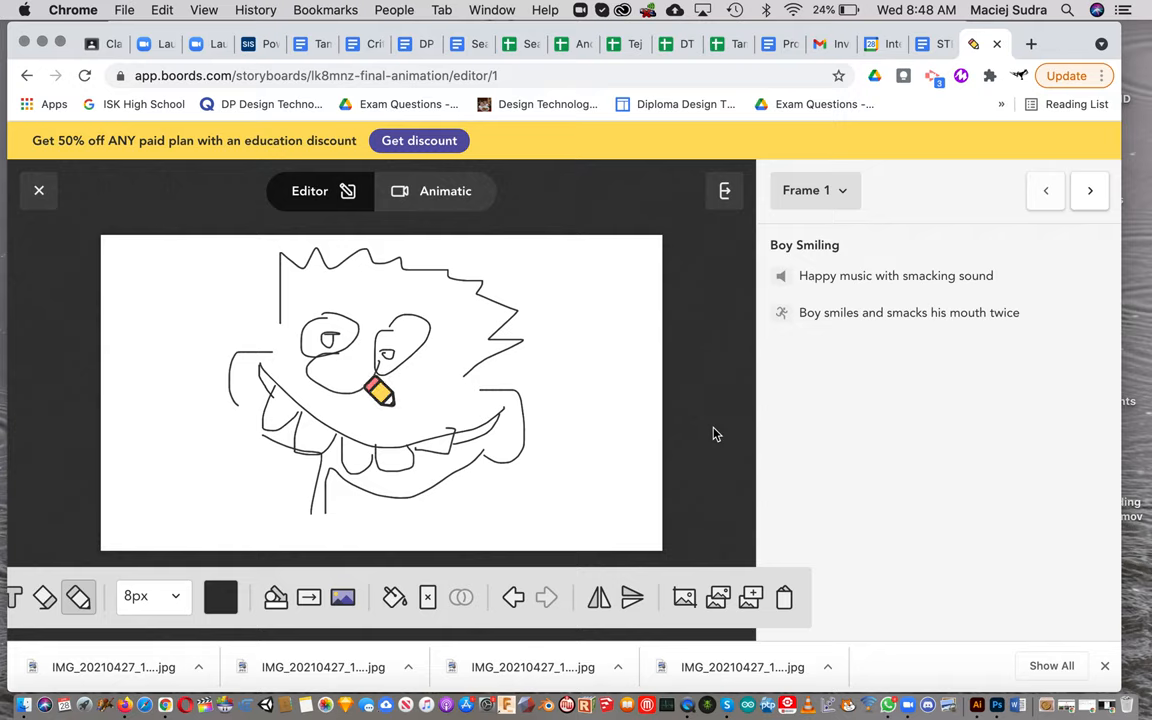
Step: Close the drawing editor and scroll the grid to see the boy sketch thumbnail
click(39, 190)
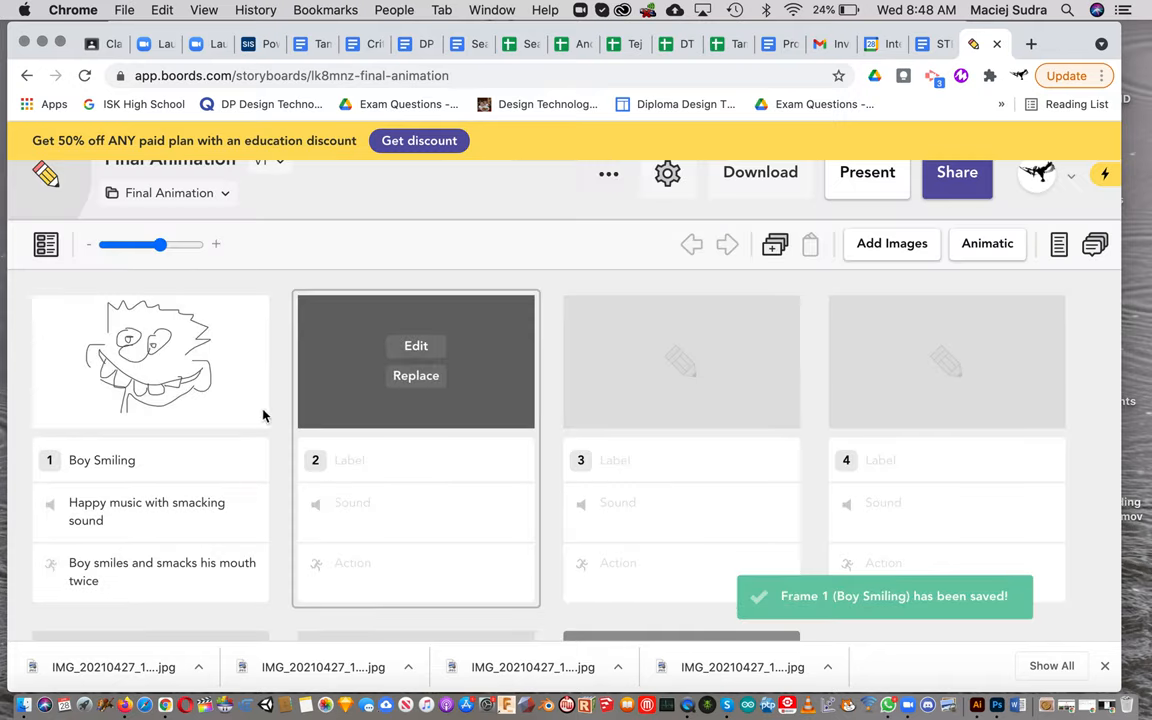
mouse_move(774, 458)
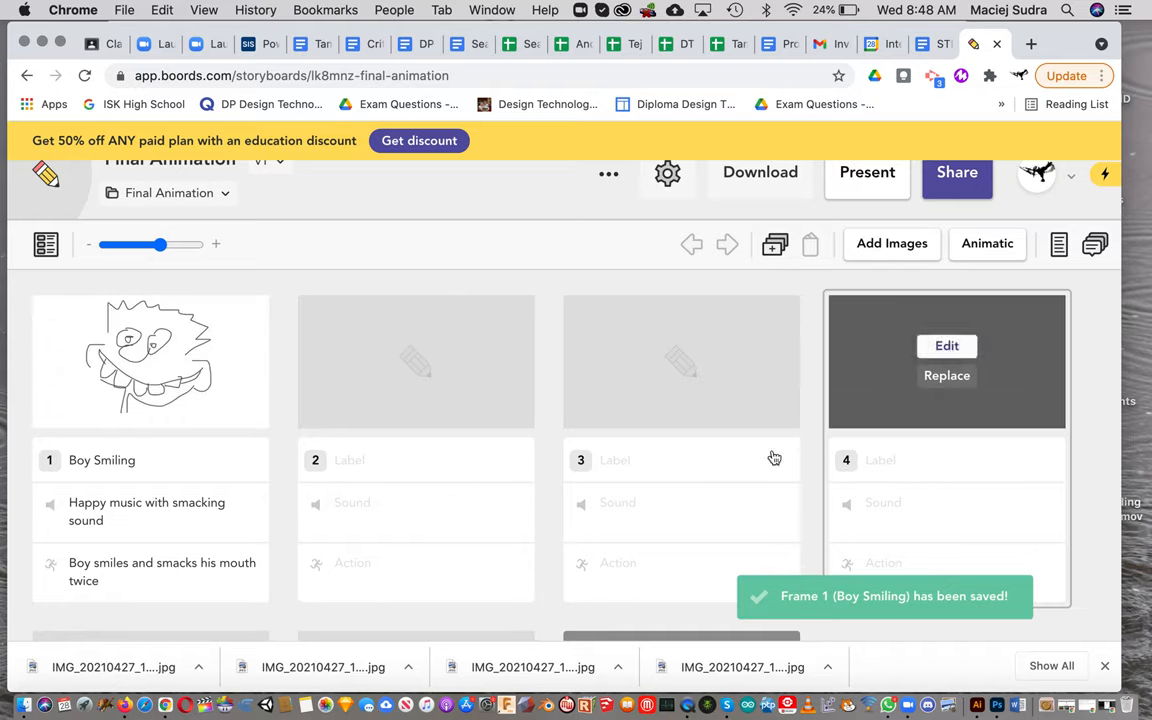
scroll(down, 3)
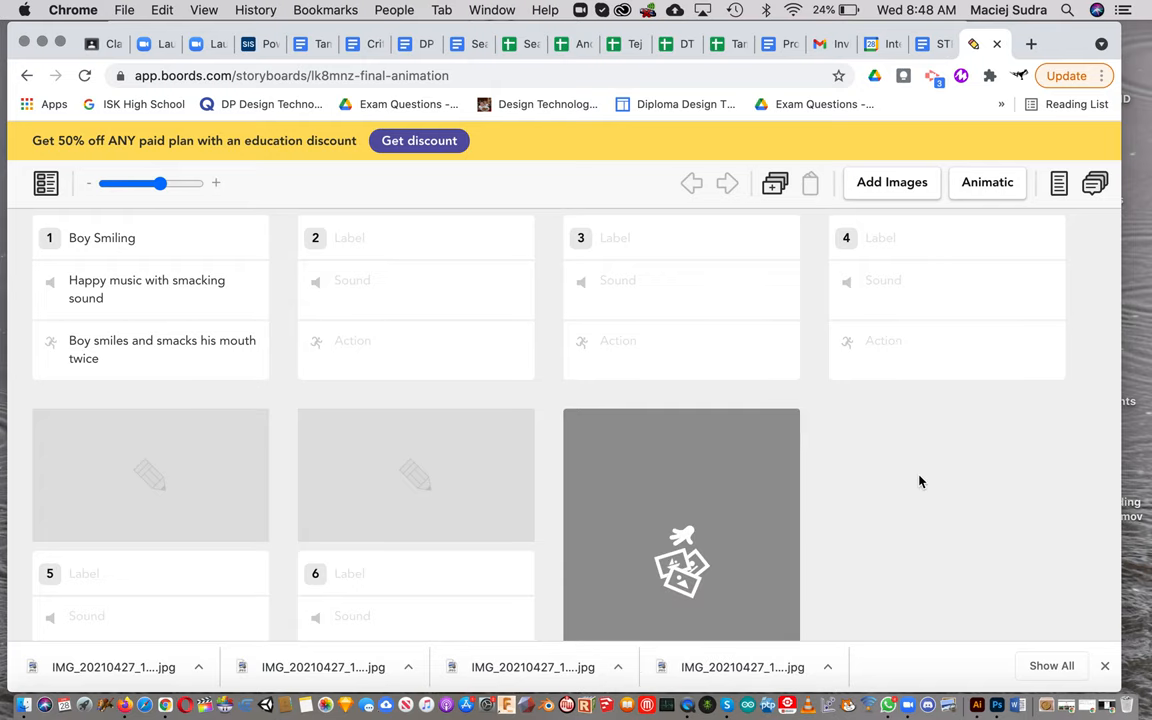
Step: Open the Download dropdown showing PDF, Google Slides, Animatic, Script, Images and After Effects
click(760, 203)
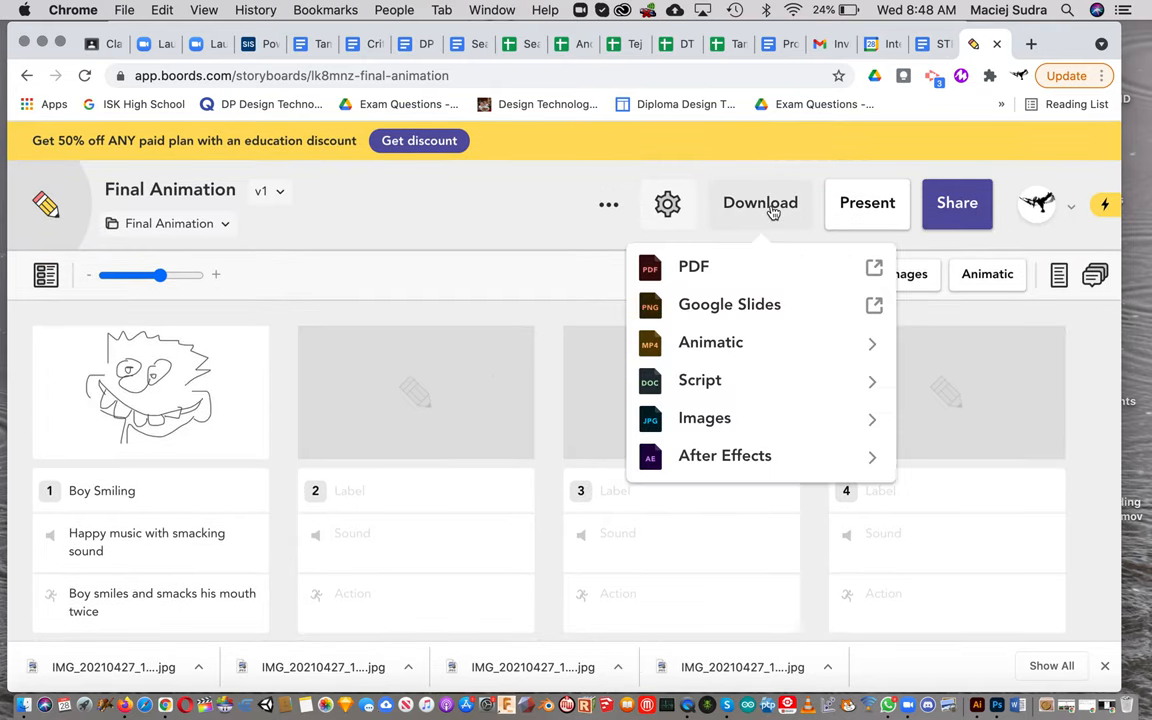
mouse_move(774, 418)
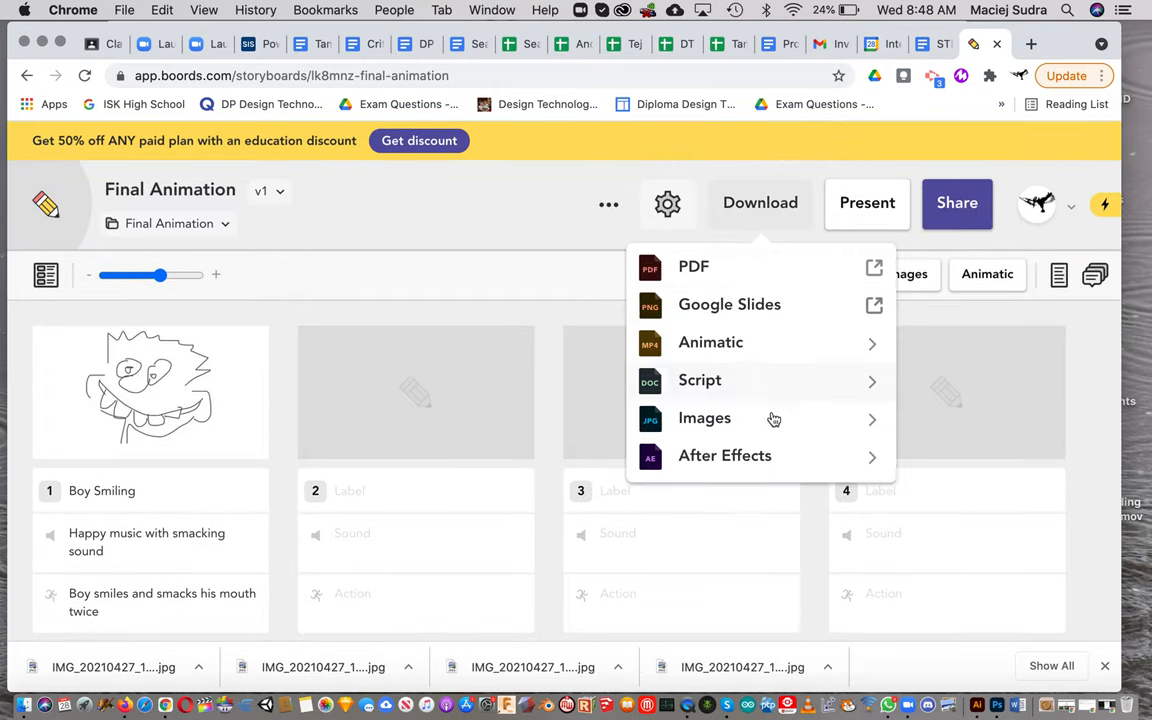
mouse_move(694, 273)
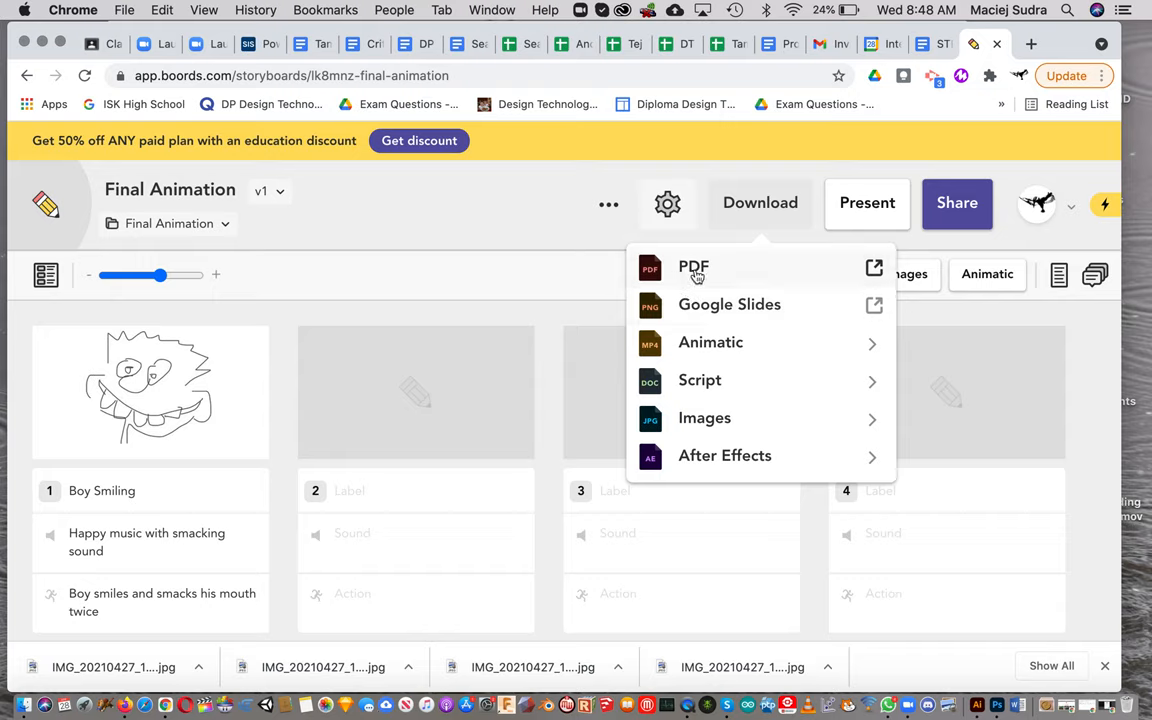
mouse_move(731, 418)
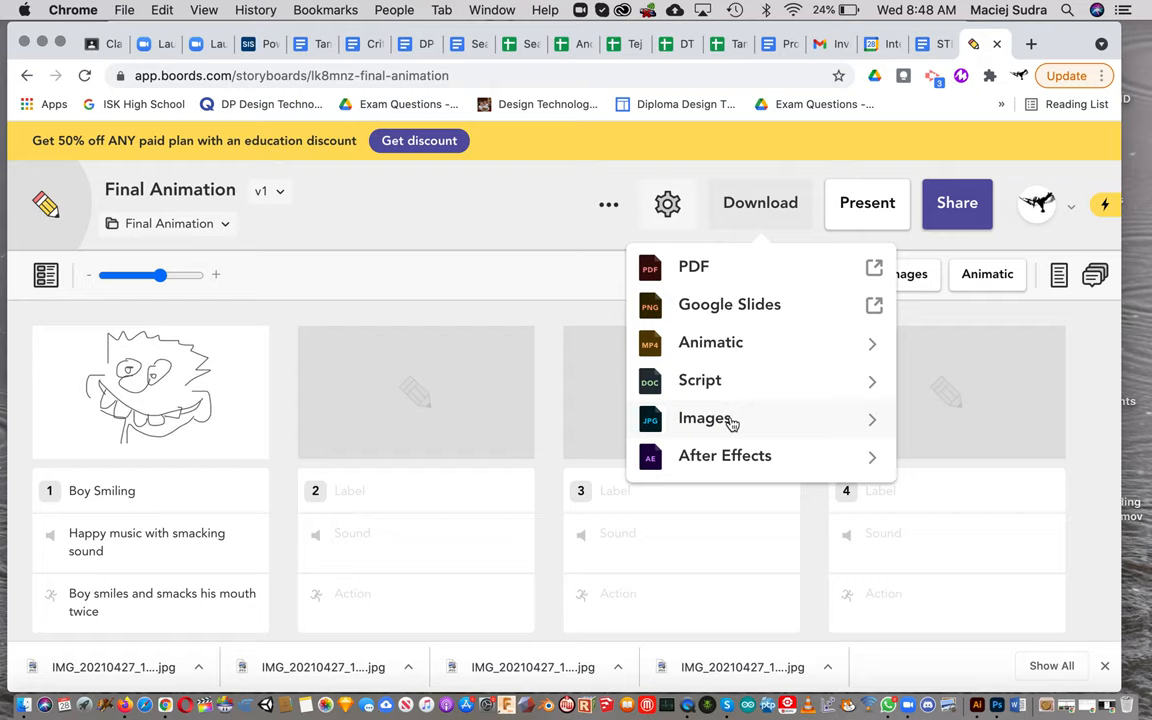
mouse_move(438, 174)
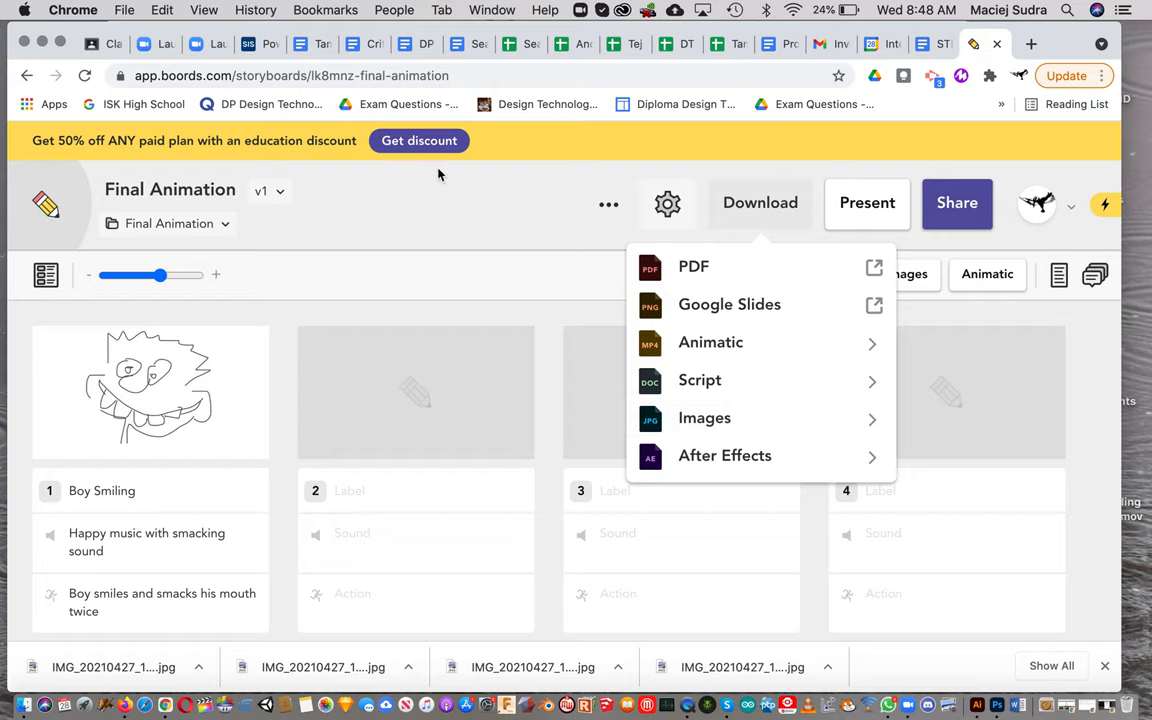